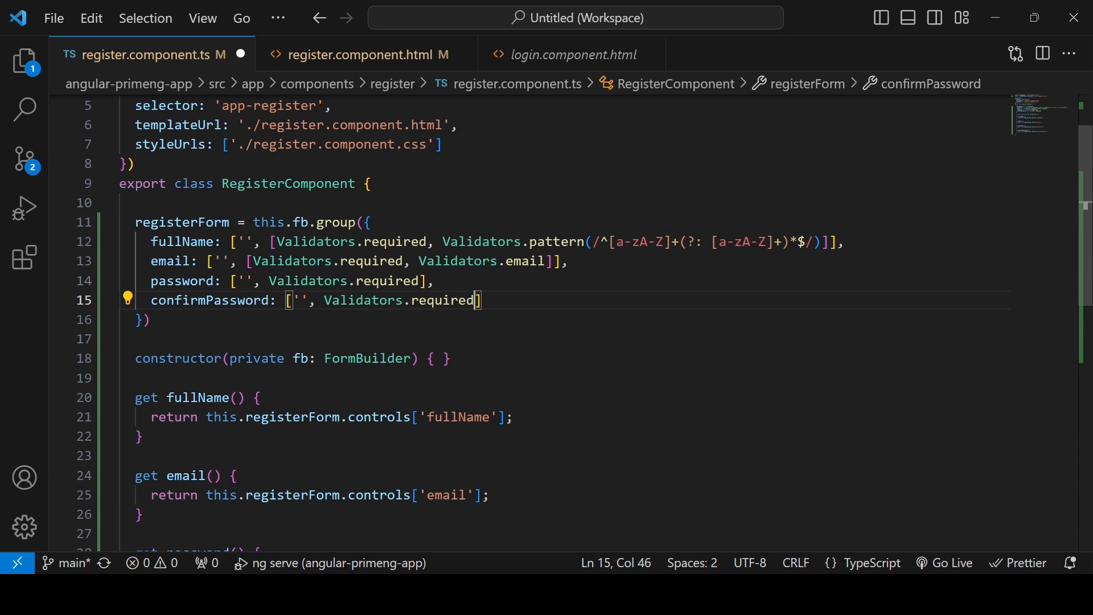
# - Pass { validators: passwordMatchValidator } as the second argument to registerForm's this.fb.group call
pyautogui.doubleClick(181, 221)
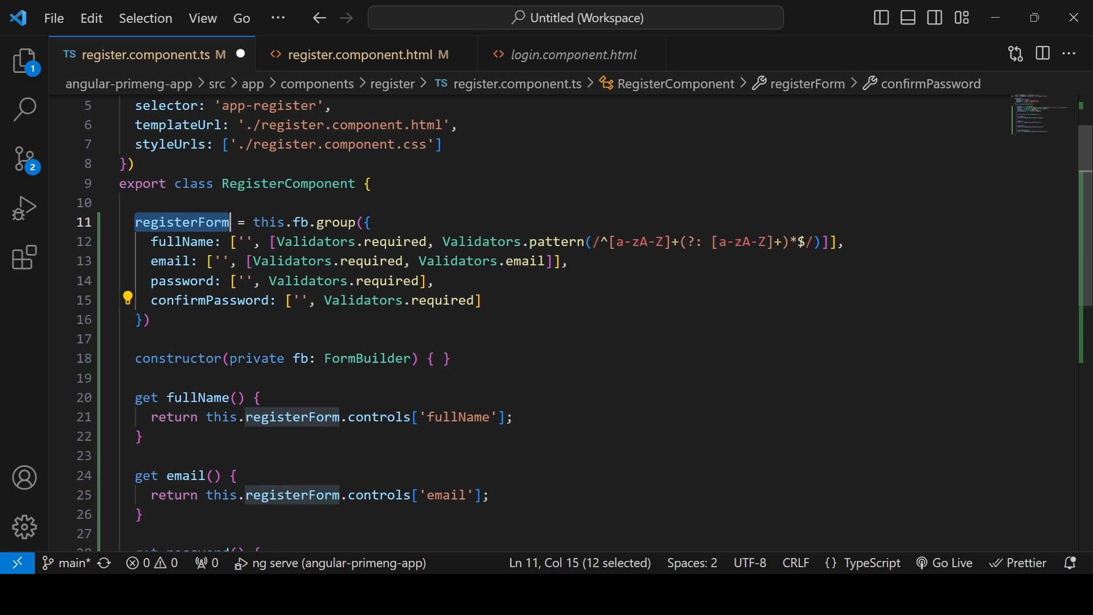
pyautogui.click(367, 222)
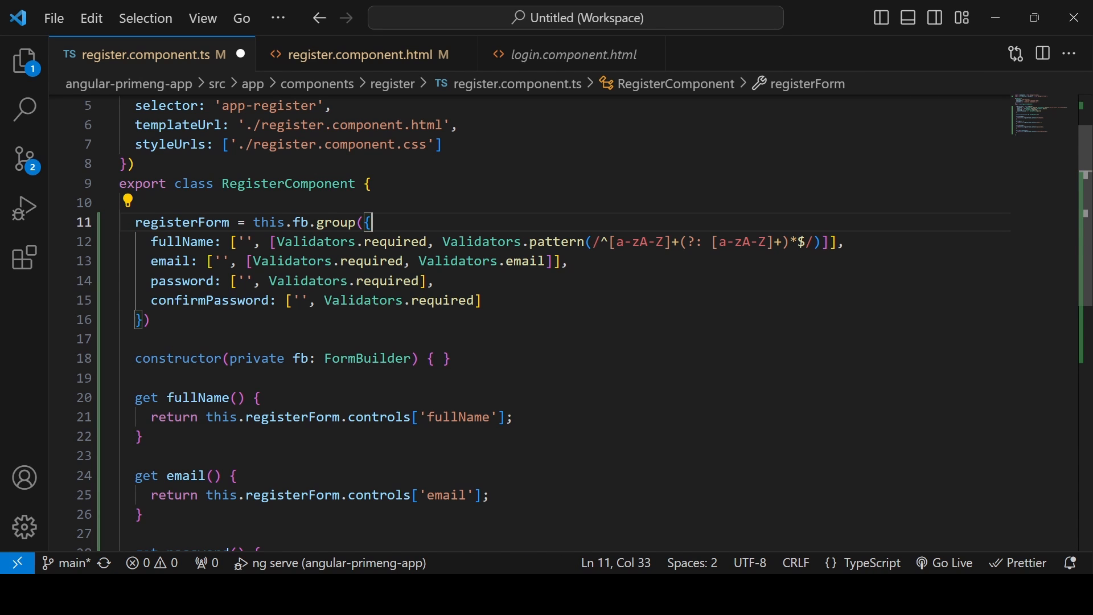
pyautogui.doubleClick(208, 300)
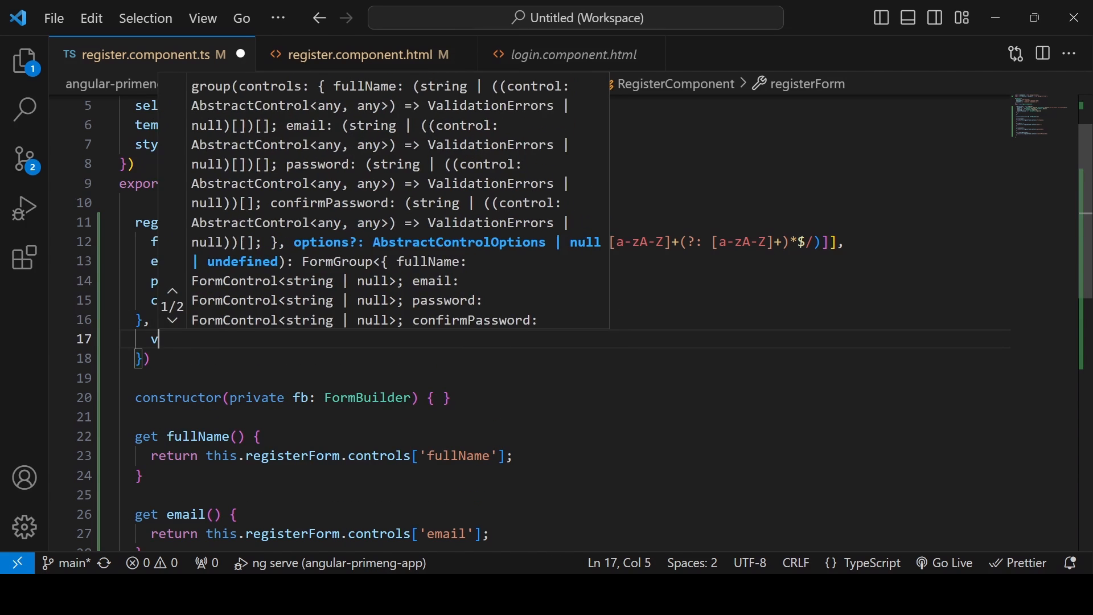
pyautogui.write('validators:')
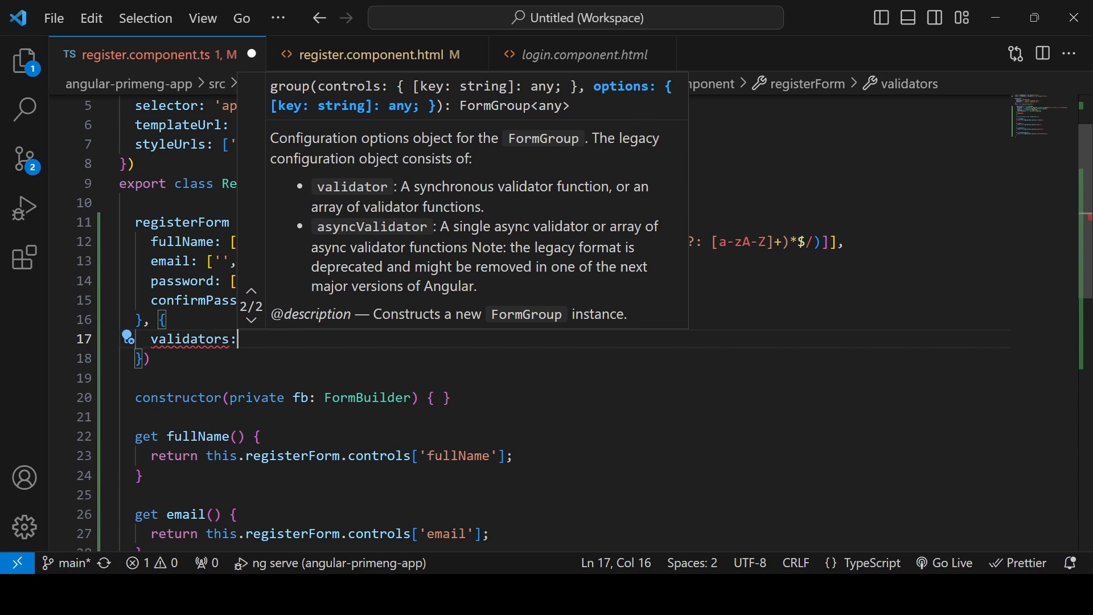
pyautogui.write('passwordMatchVa')
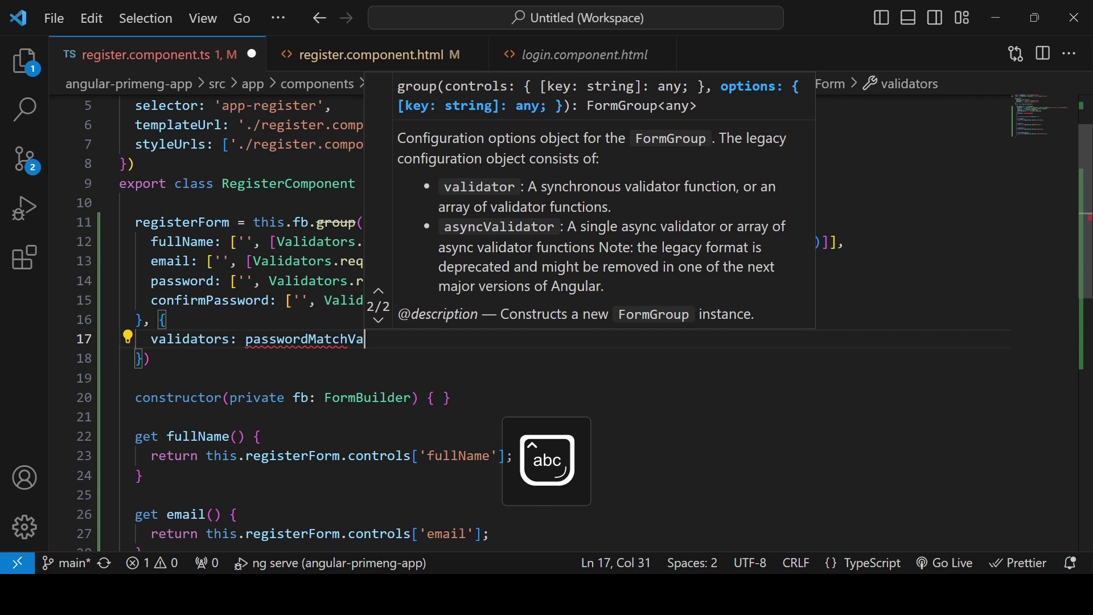
pyautogui.write('lidator')
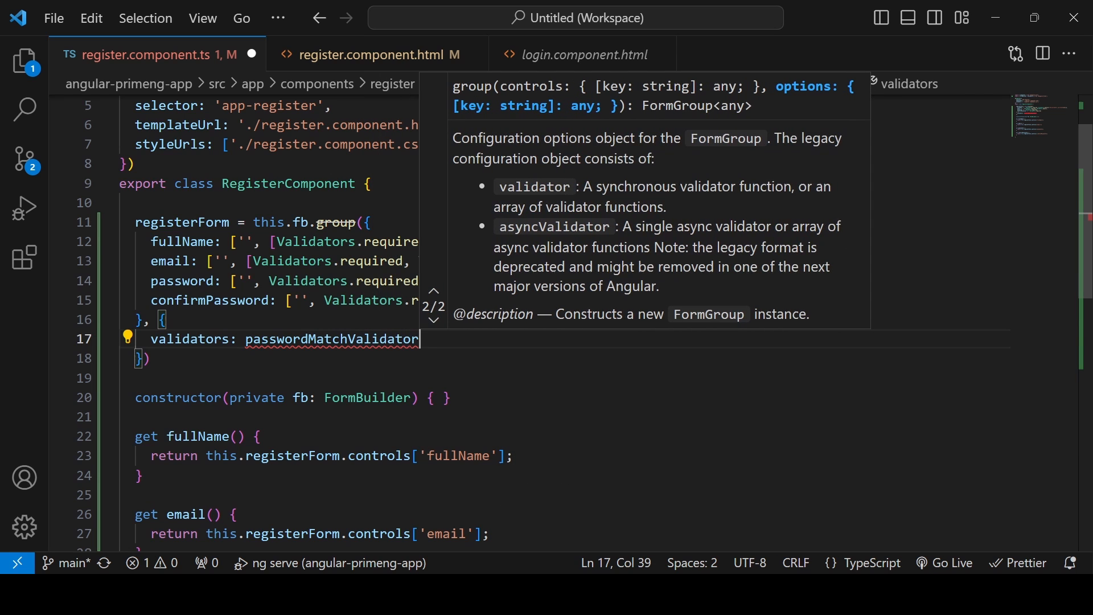
pyautogui.doubleClick(332, 339)
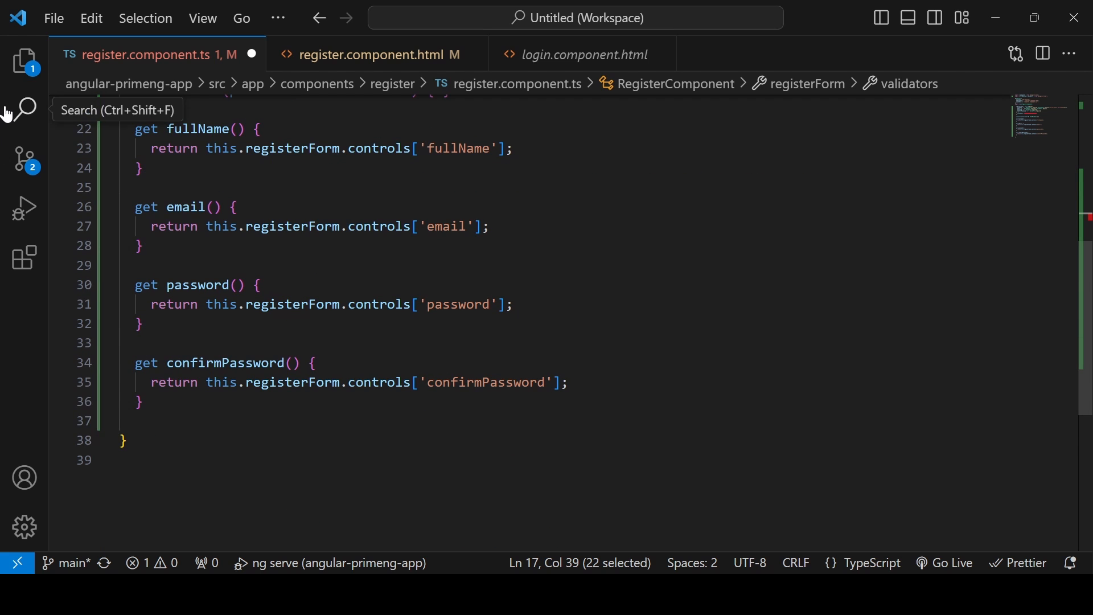
# - Create a new password-match.directive.ts file in the app's shared folder from the Explorer
pyautogui.click(24, 60)
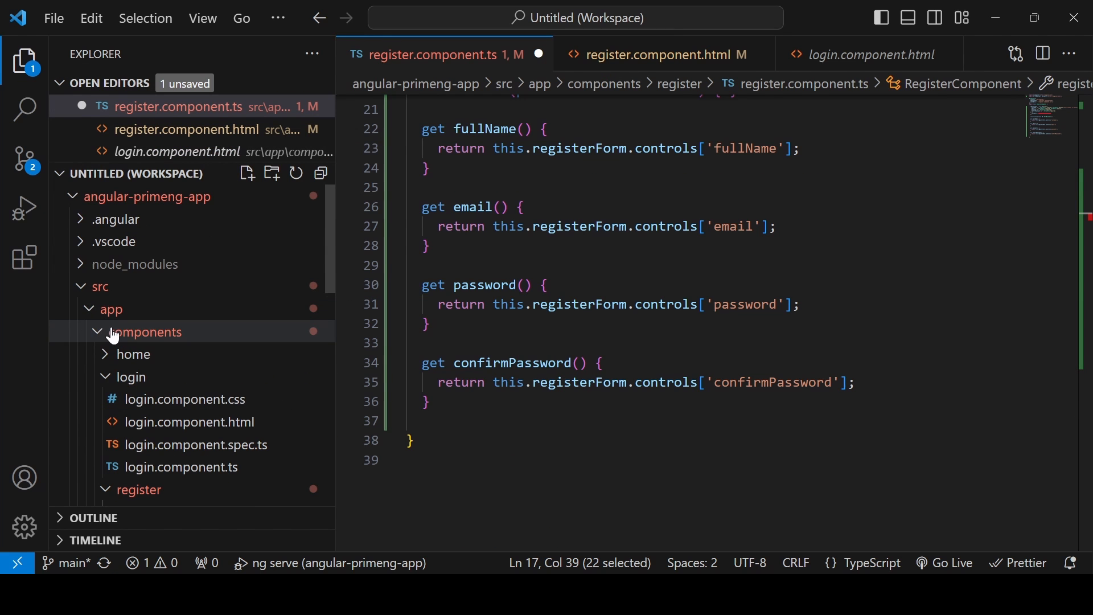
pyautogui.rightClick(148, 332)
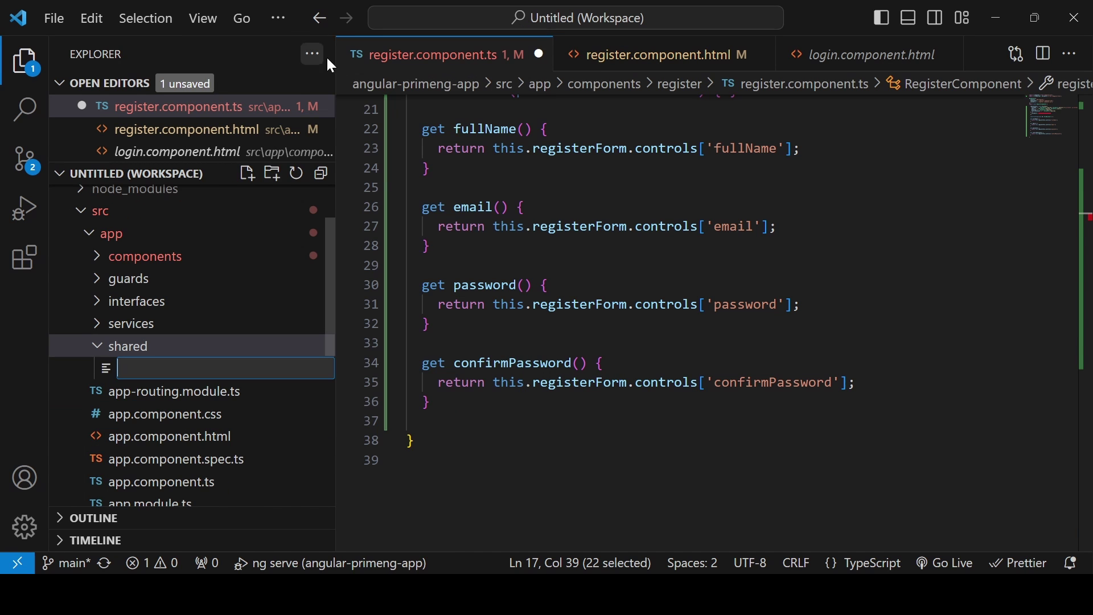
pyautogui.write('password-match')
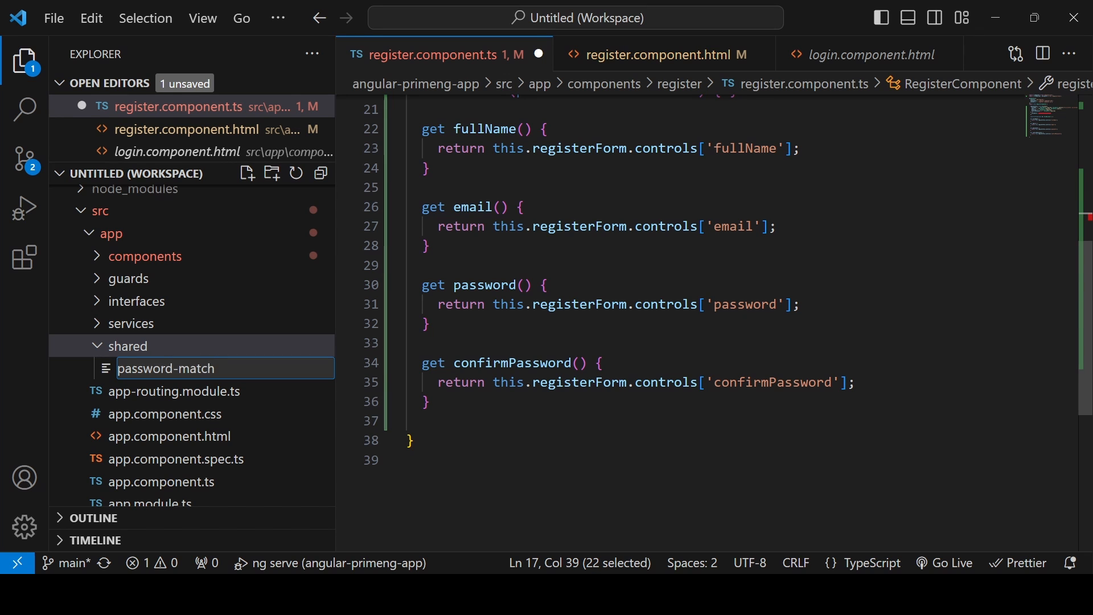
pyautogui.write('.directive.ts')
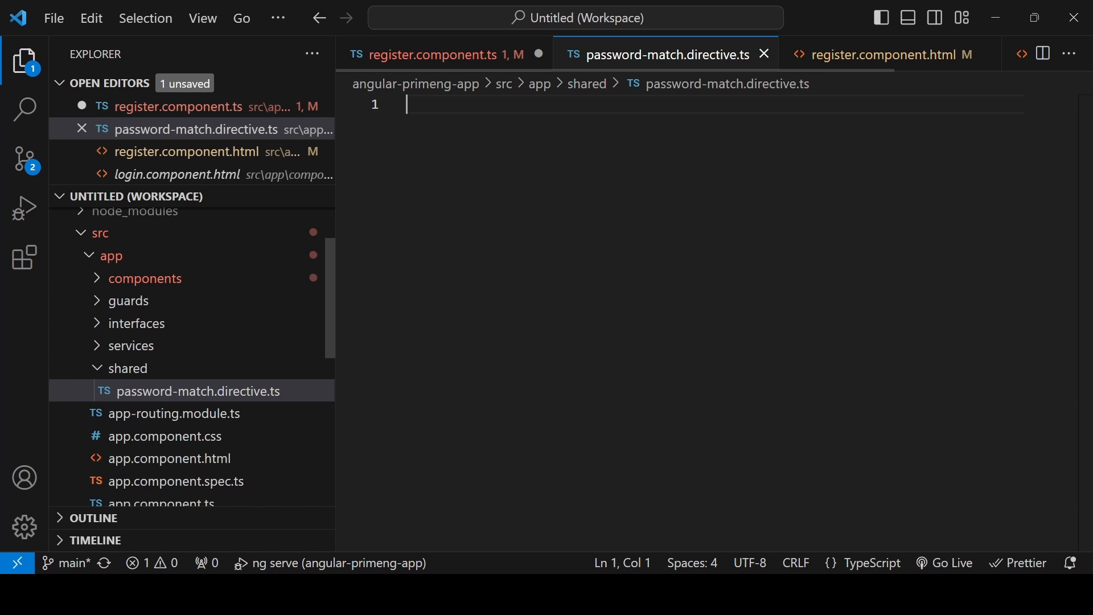
# - Start the exported passwordMatchValidator declaration, checking its name against register.component.ts
pyautogui.write('export const')
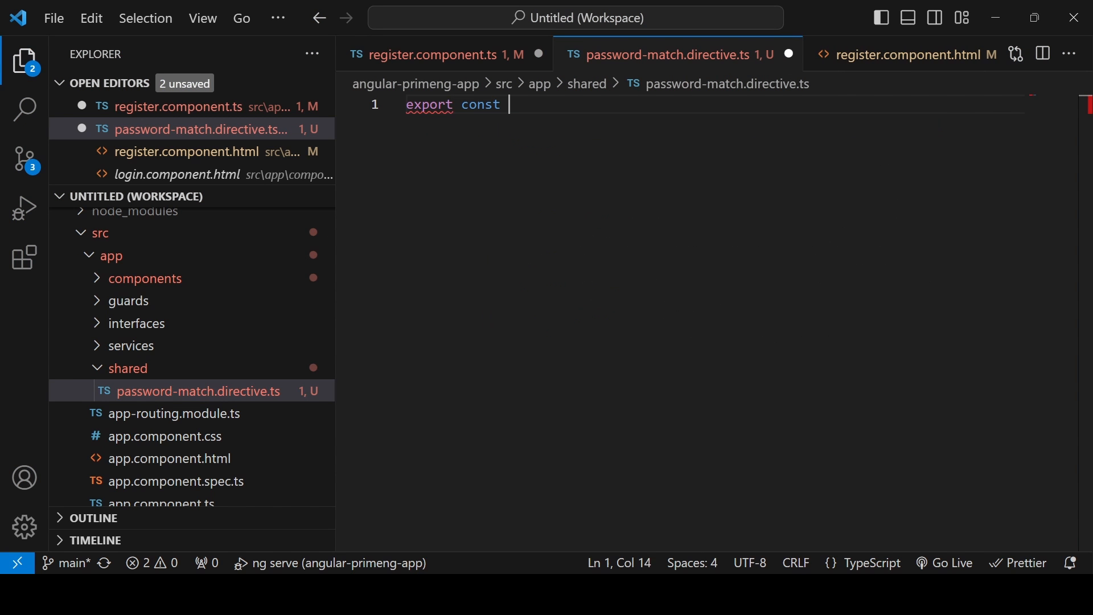
pyautogui.write('passwordMatchValidator')
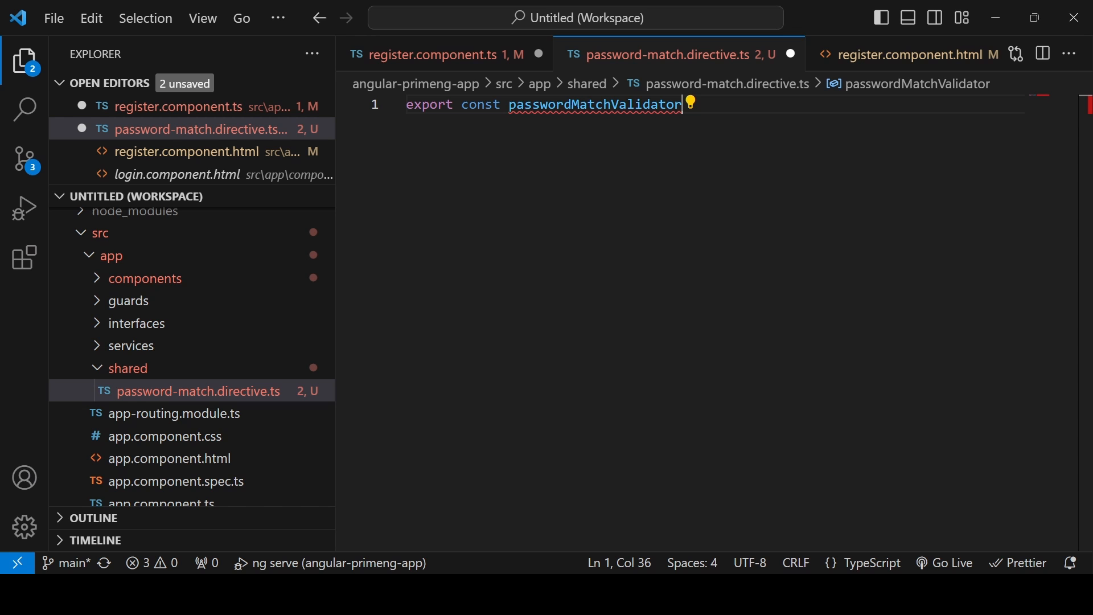
pyautogui.click(437, 55)
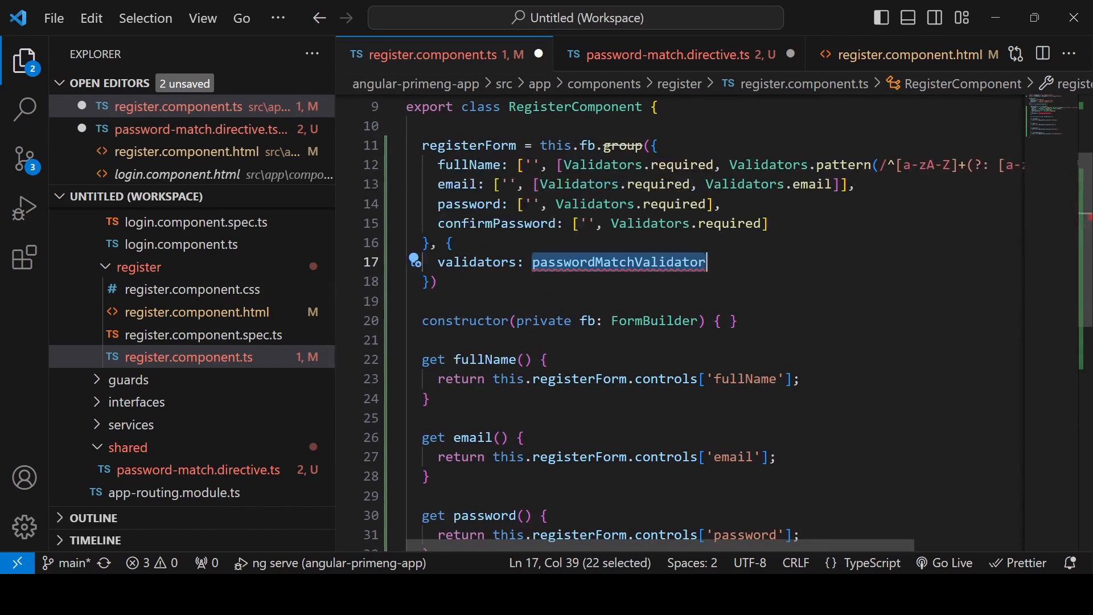
pyautogui.click(674, 54)
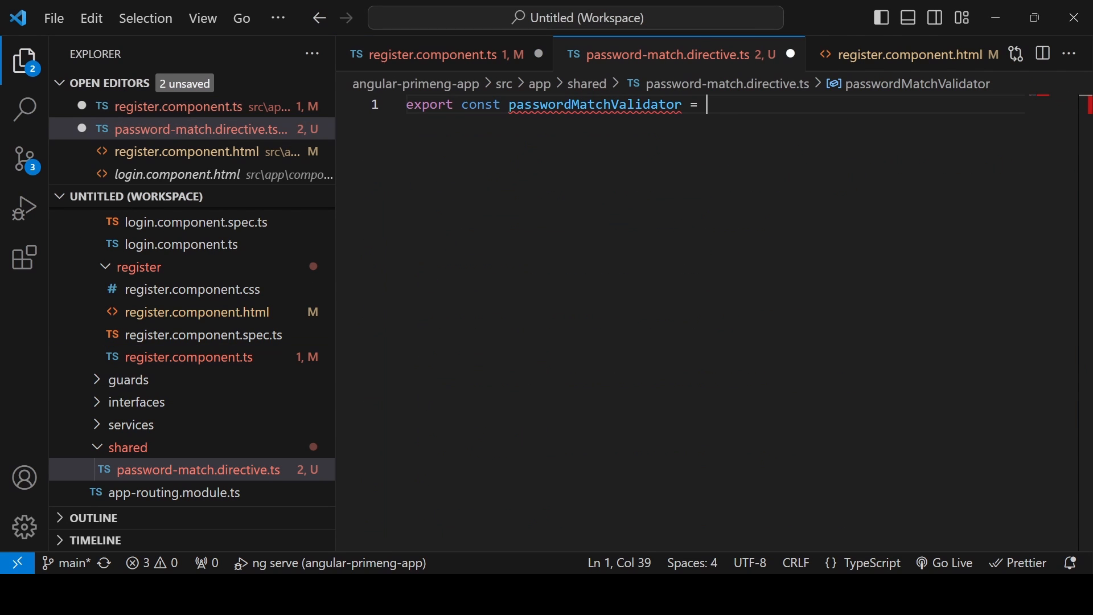
# - Type it as a ValidatorFn taking an AbstractControl and returning ValidationErrors | null
pyautogui.write(': V')
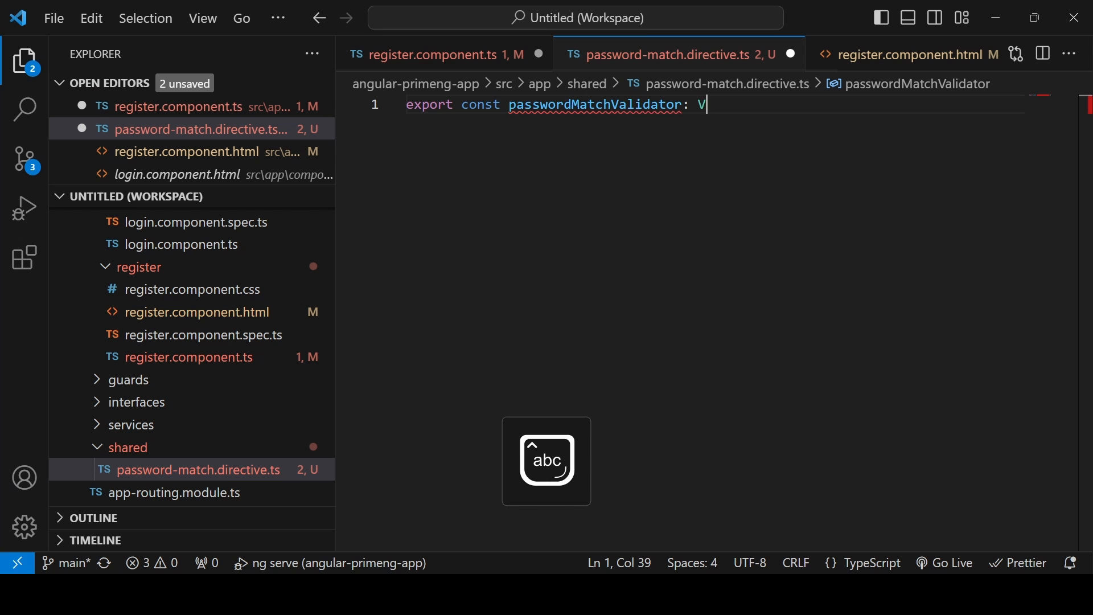
pyautogui.write('ValidatorFn')
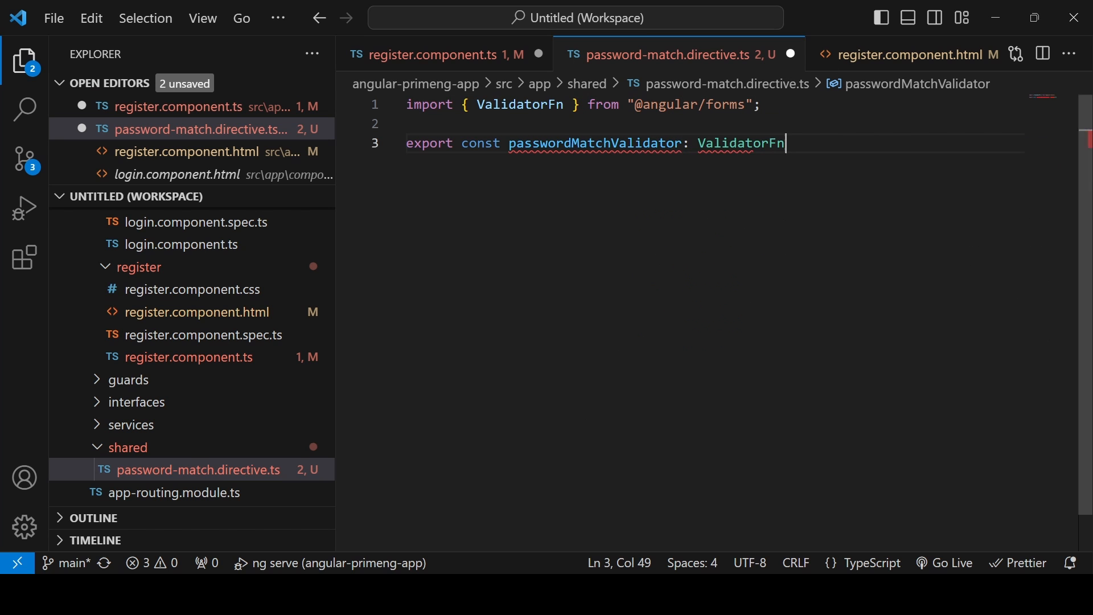
pyautogui.write('= (control:')
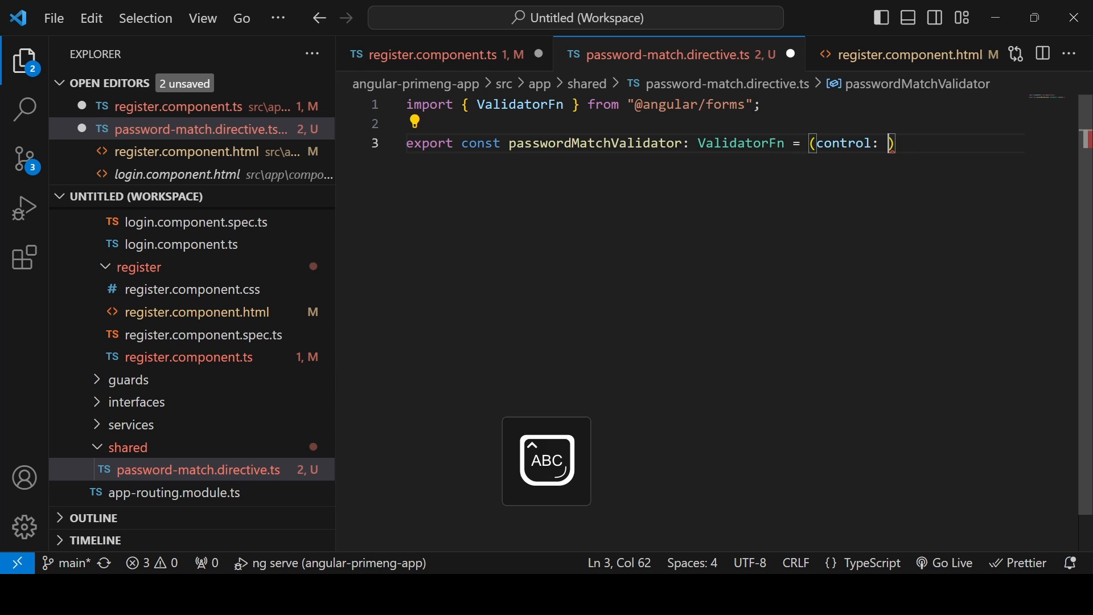
pyautogui.write('AbstractControl')
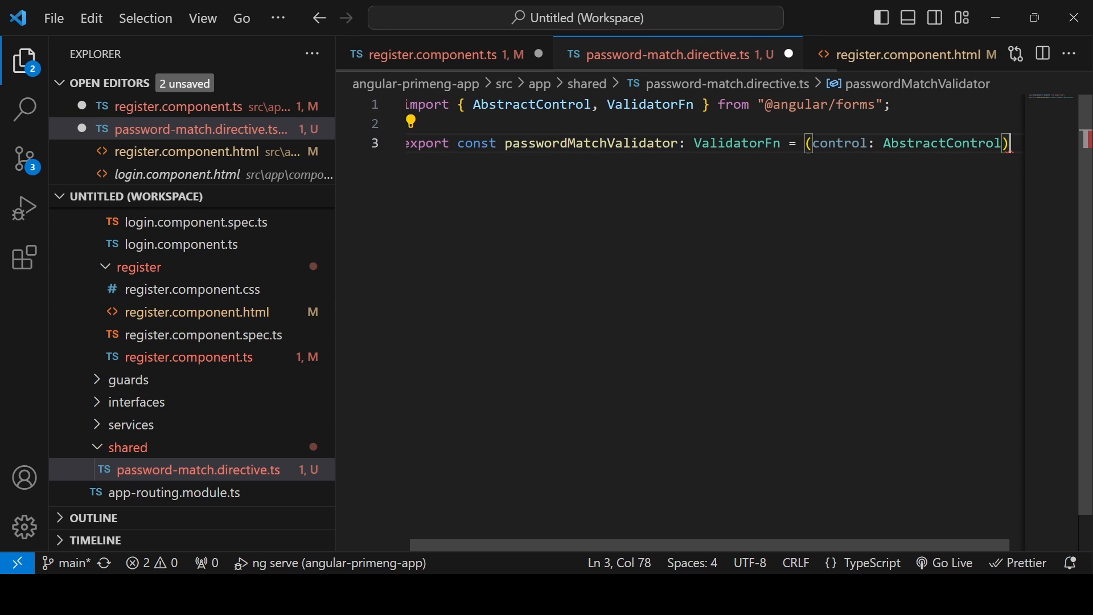
pyautogui.write(':')
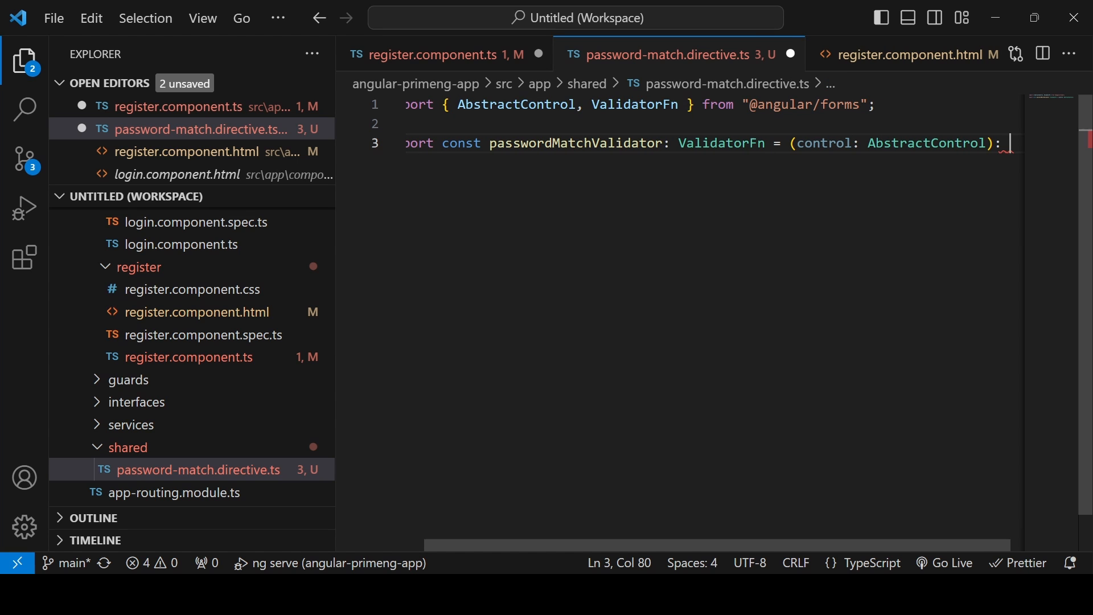
pyautogui.write('Valida')
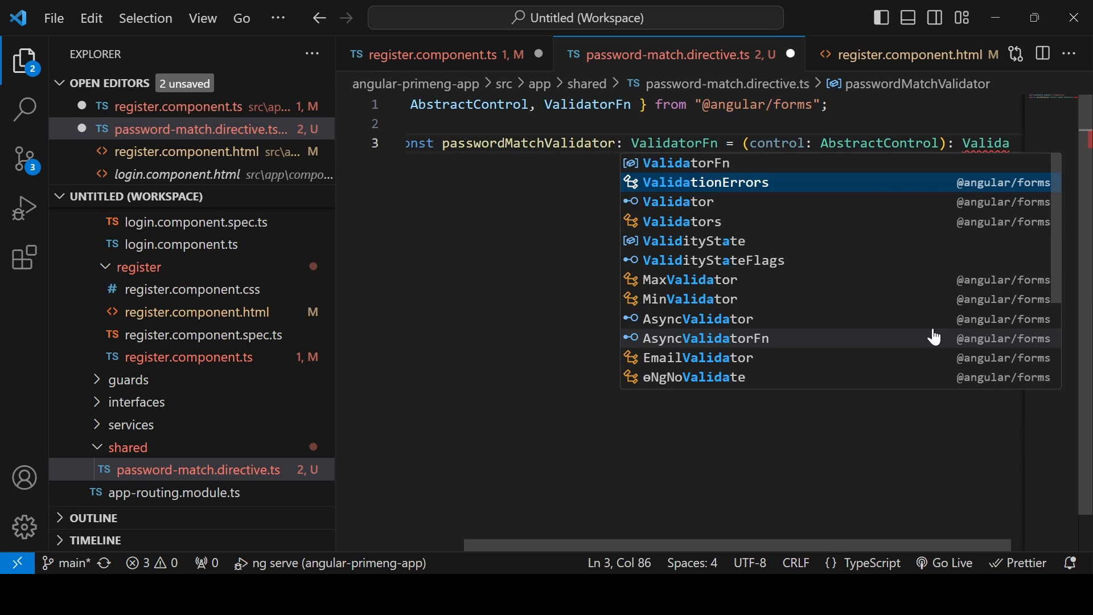
pyautogui.write('ValidationErrors | nul')
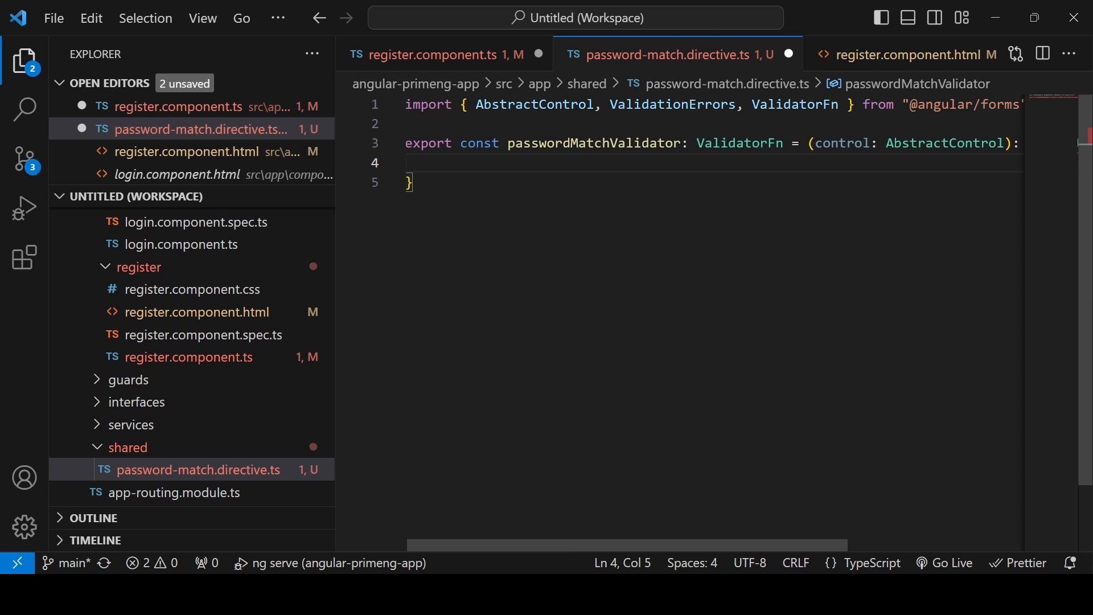
# - Store control.get('password') and control.get('confirmPassword') in constants, verifying field names in register.component.ts
pyautogui.write('const')
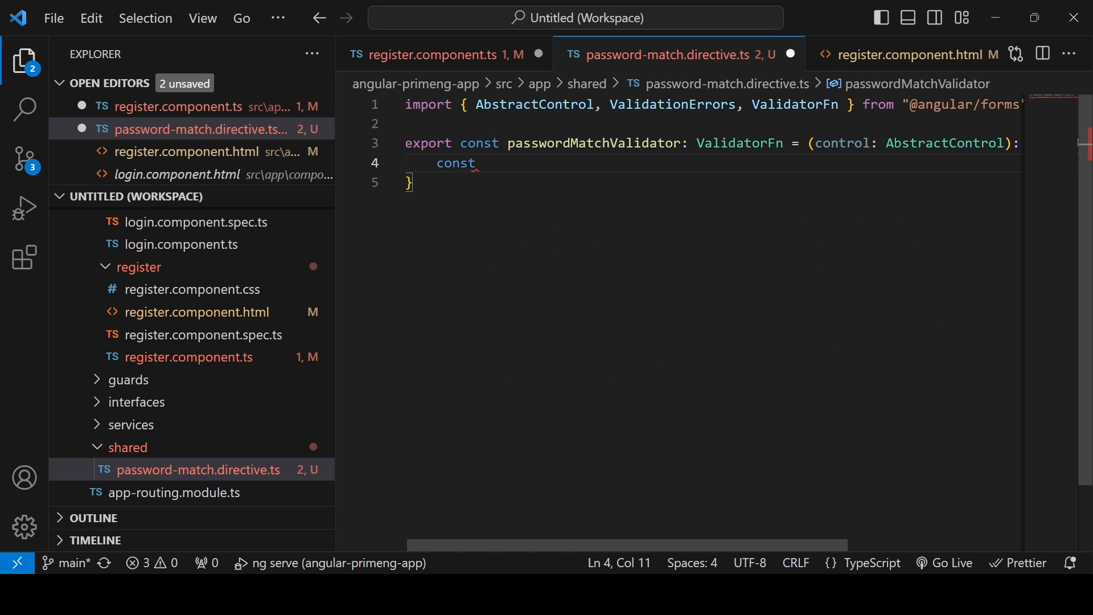
pyautogui.write('password = con')
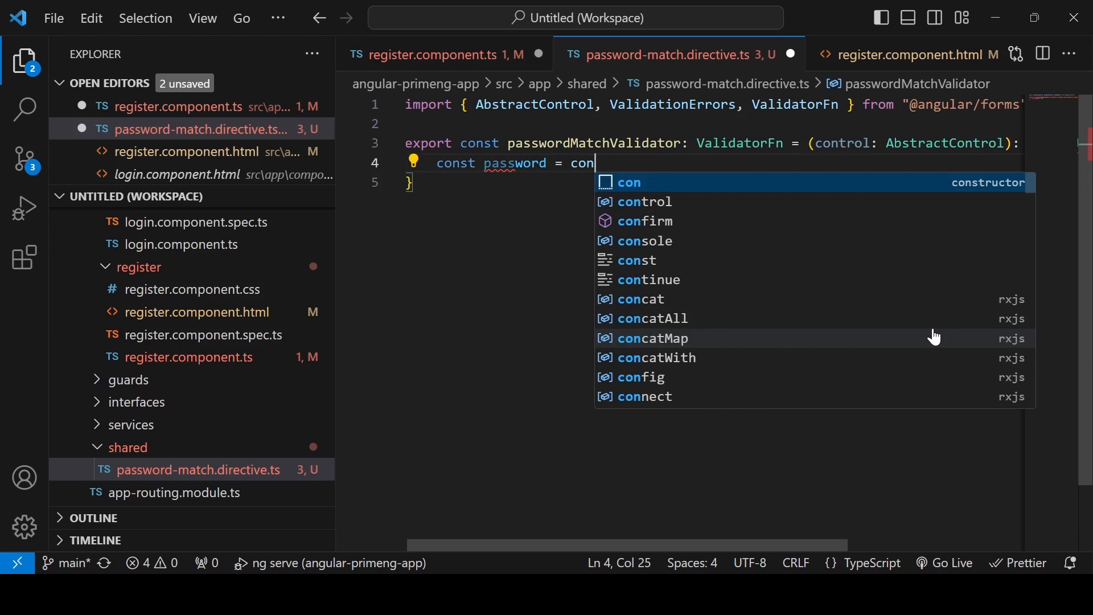
pyautogui.write("trol.get('password');")
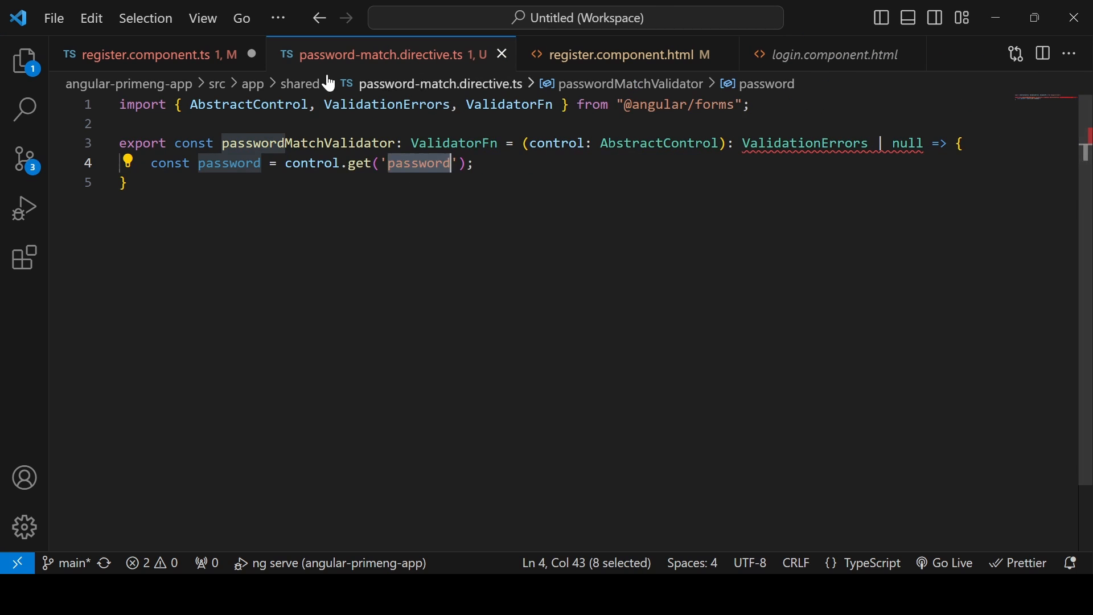
pyautogui.click(139, 54)
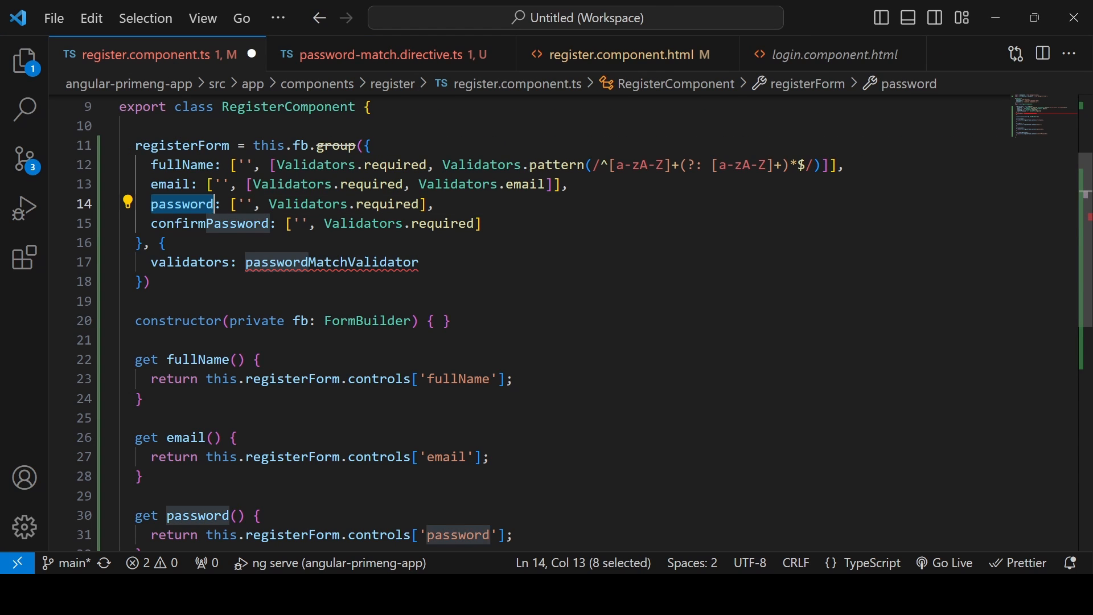
pyautogui.click(380, 55)
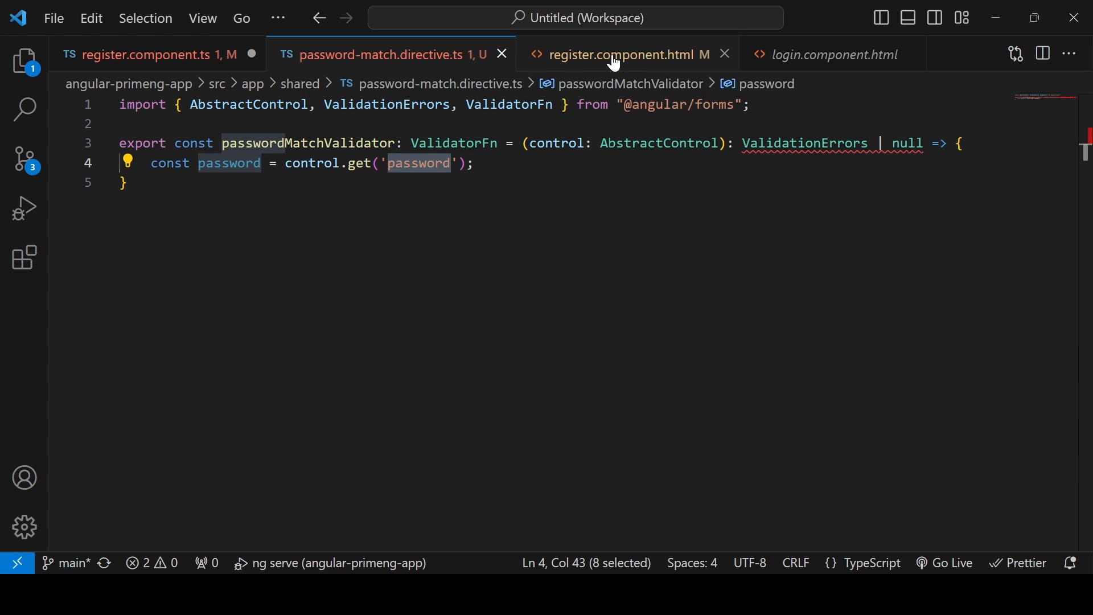
pyautogui.click(475, 164)
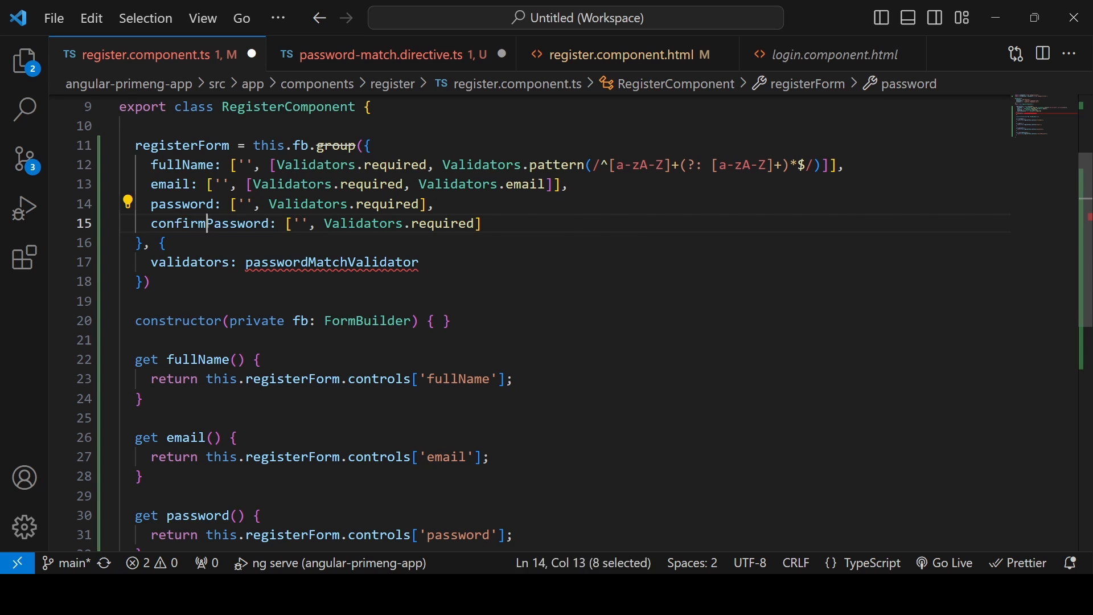
pyautogui.click(387, 55)
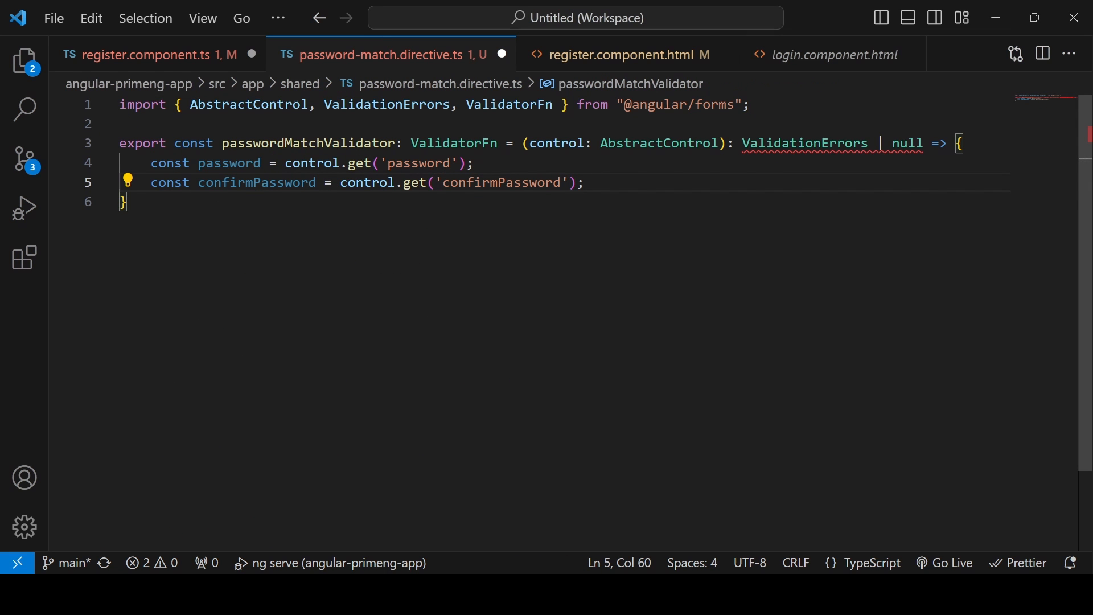
# - Return null when either the password or confirmPassword control is missing
pyautogui.write('if(')
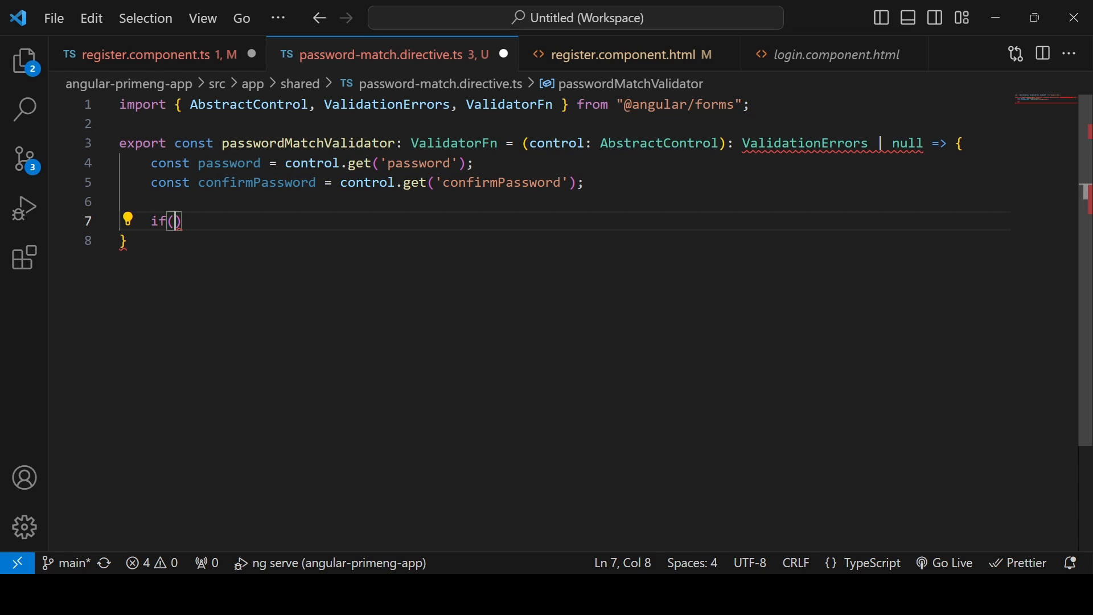
pyautogui.write('!')
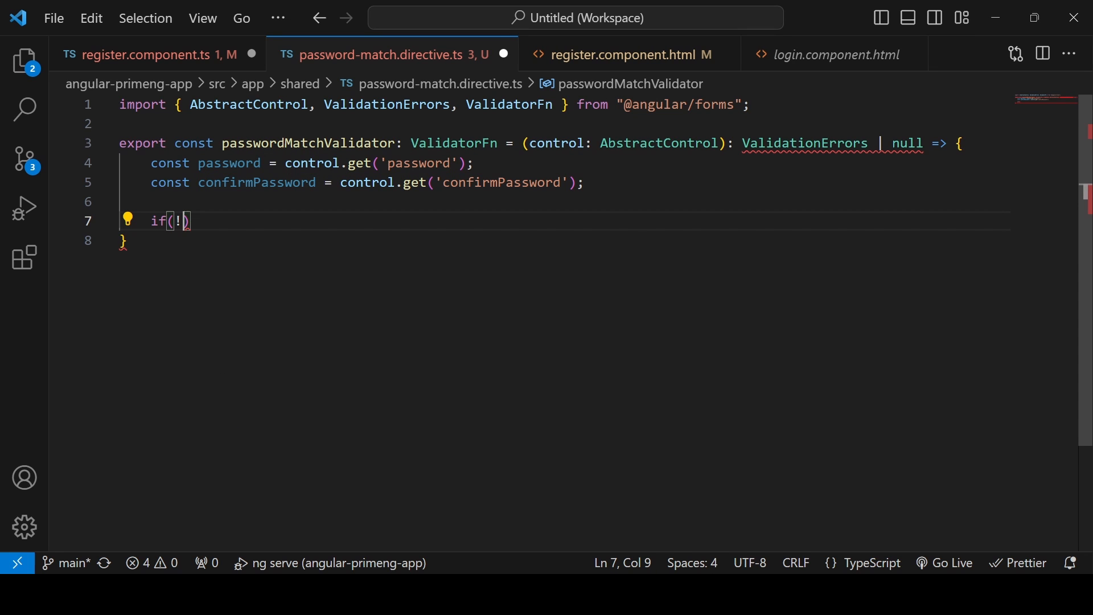
pyautogui.write('password')
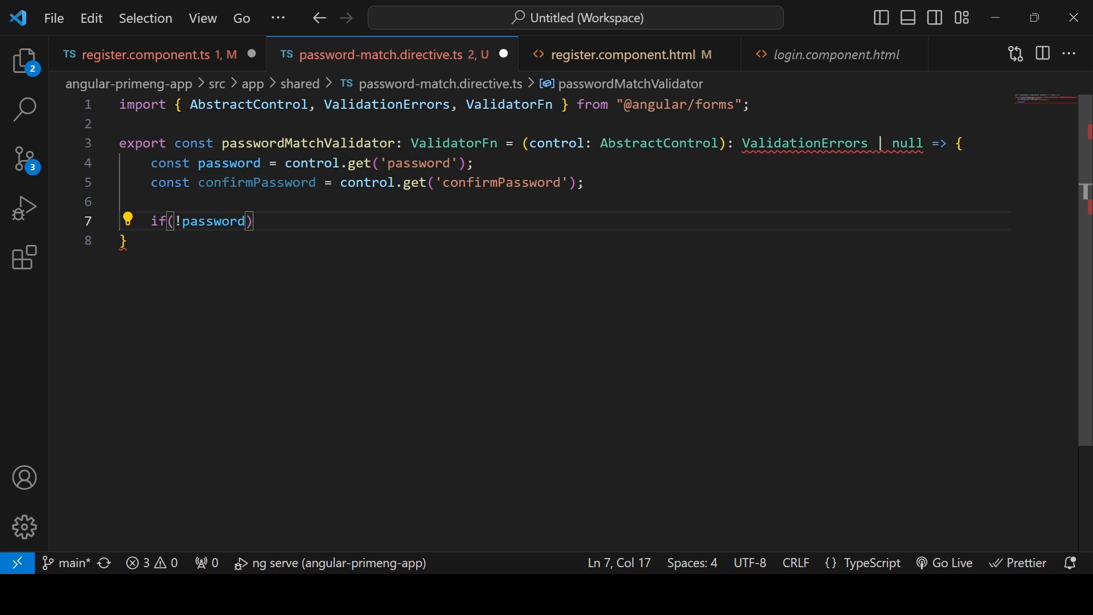
pyautogui.write('|| !')
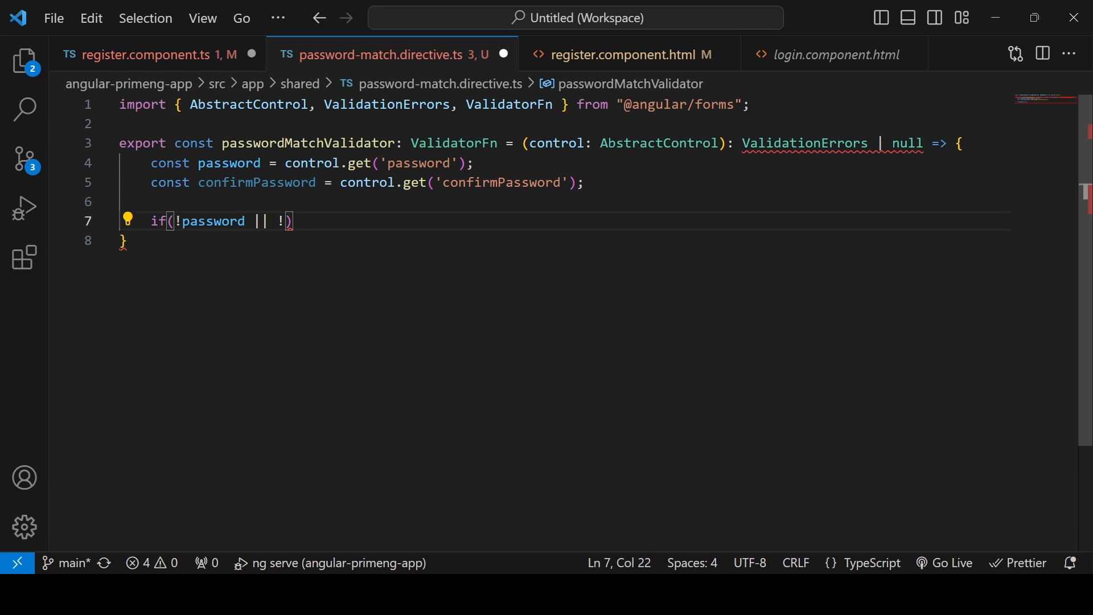
pyautogui.write('confirmPassword')
pyautogui.write('return n')
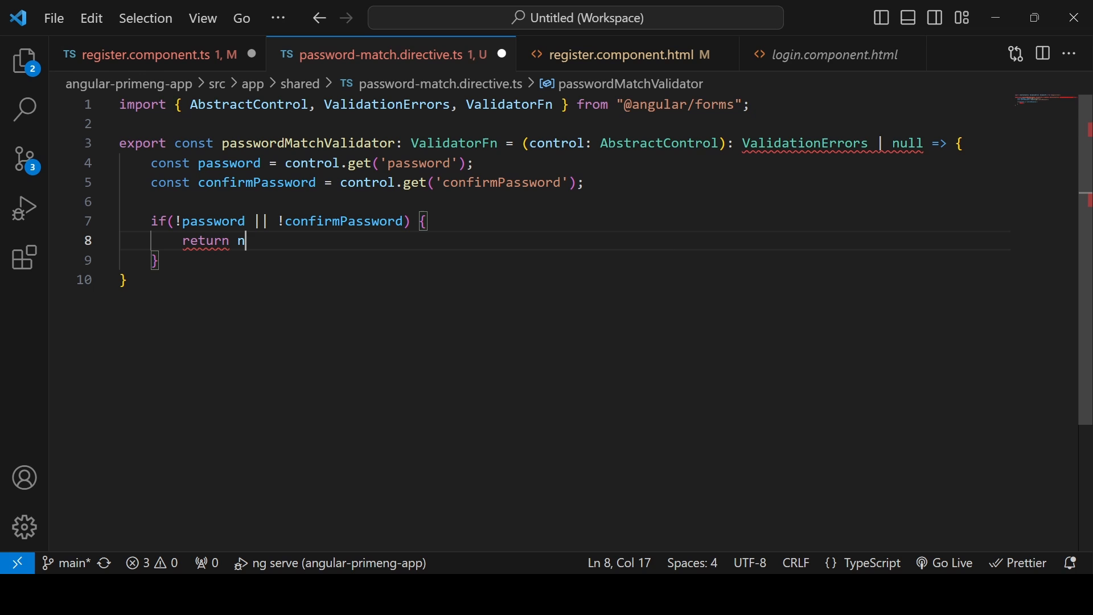
pyautogui.write('ull;')
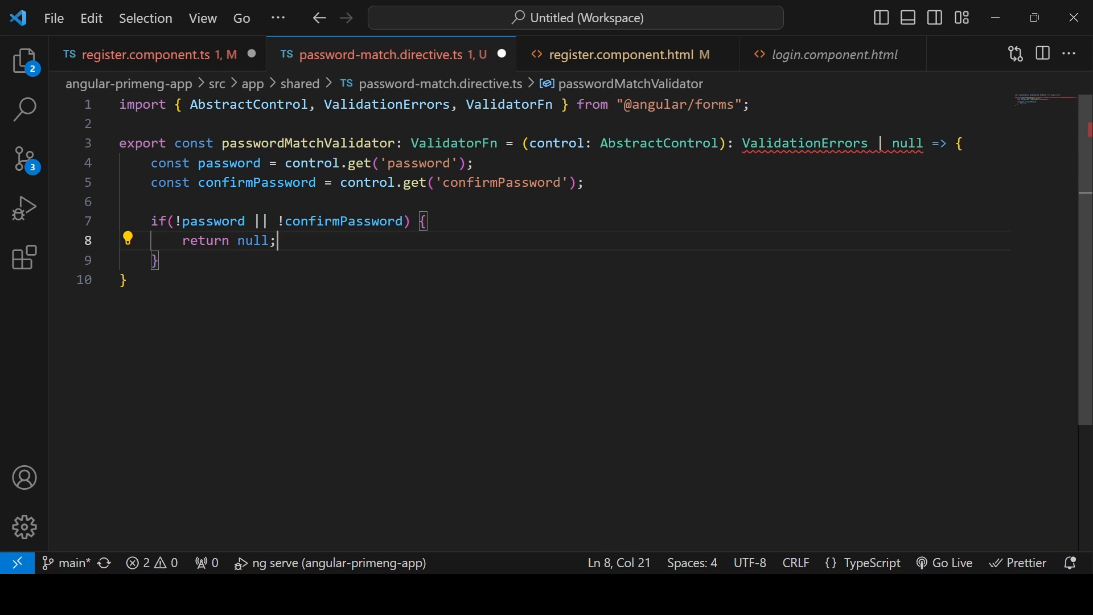
pyautogui.press('Enter')
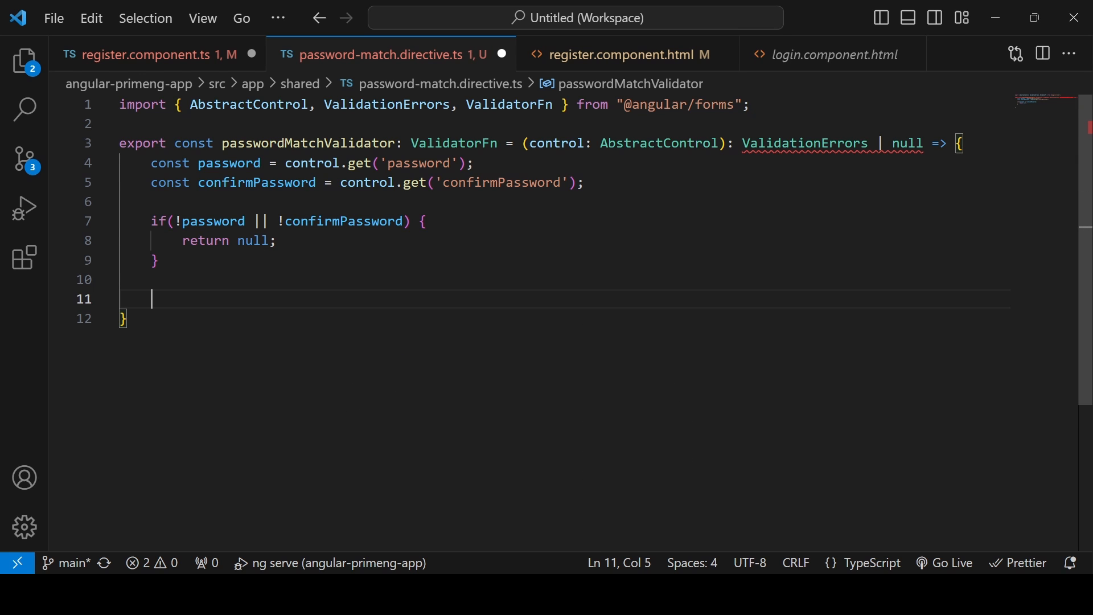
# - Return null when the password values match, otherwise { passwordMismatch: true }
pyautogui.write('return password.value')
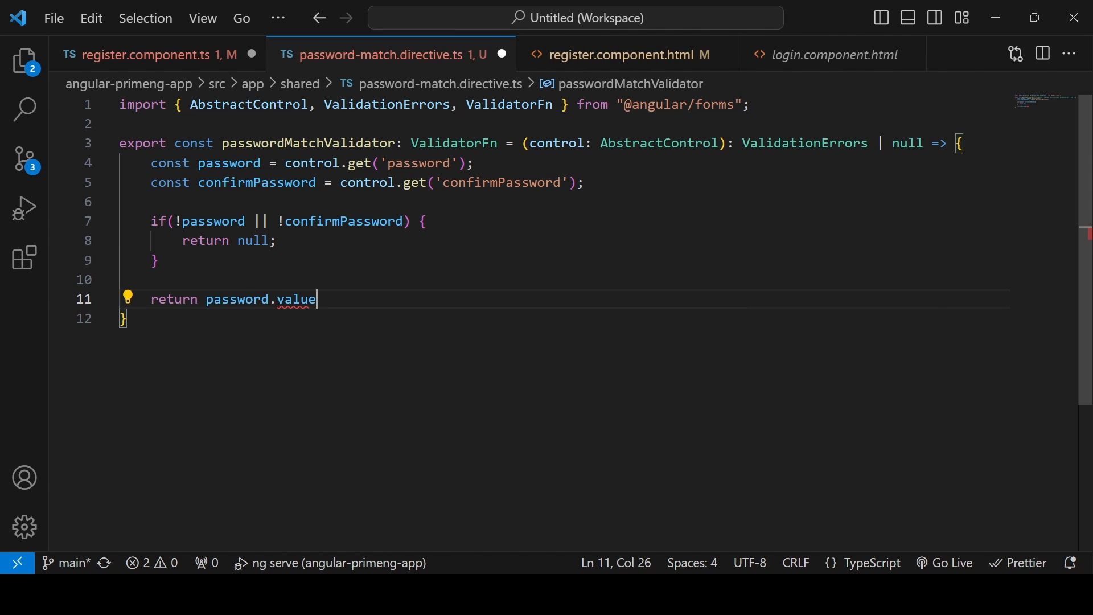
pyautogui.write('=== confirmPassword')
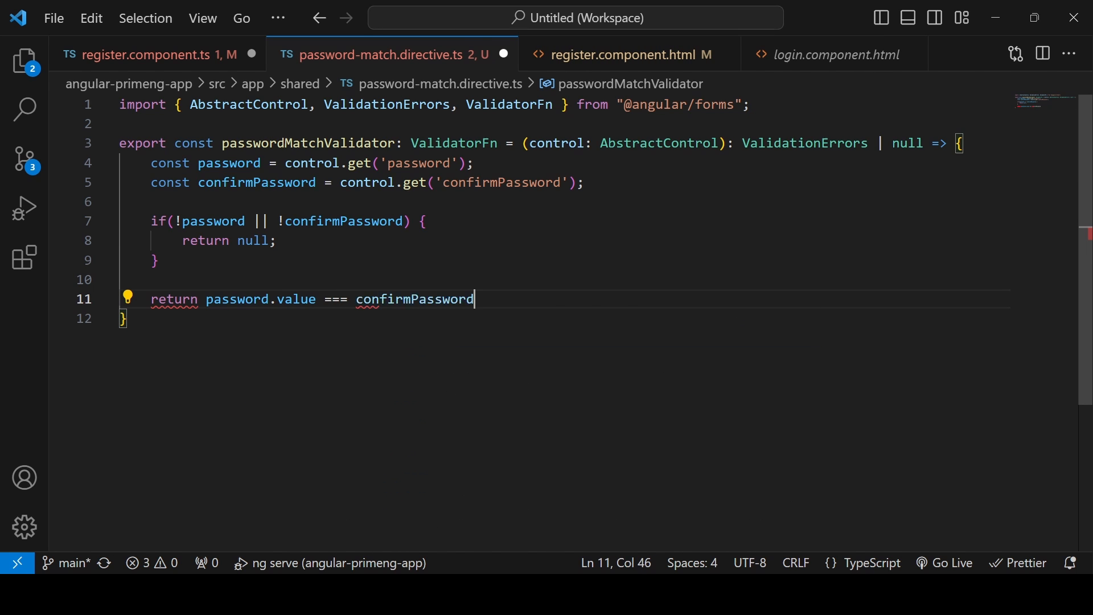
pyautogui.write('.value')
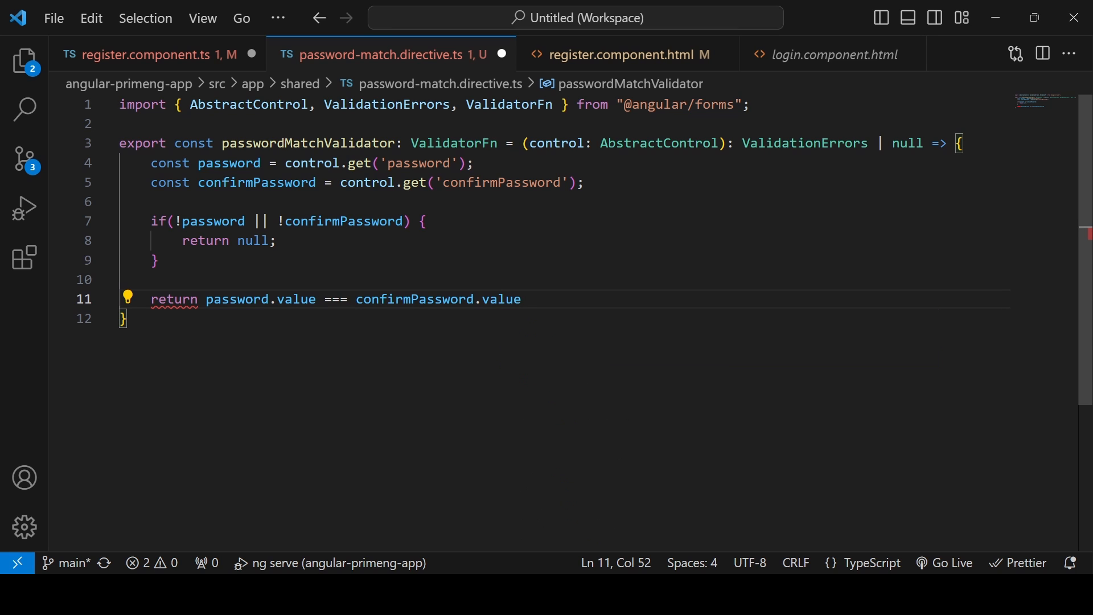
pyautogui.write('? null : {')
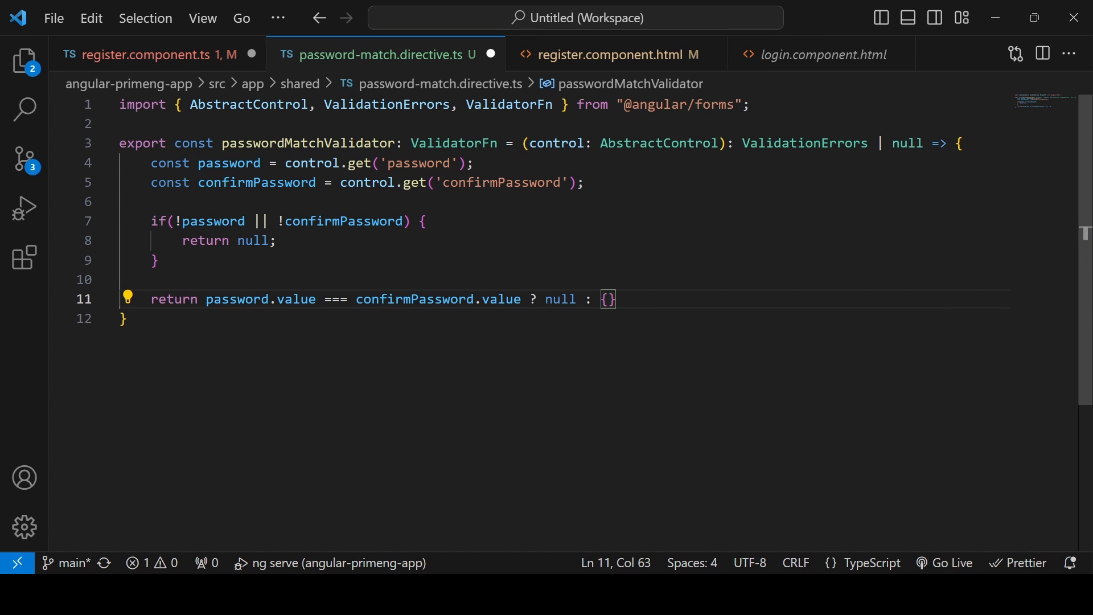
pyautogui.write('password')
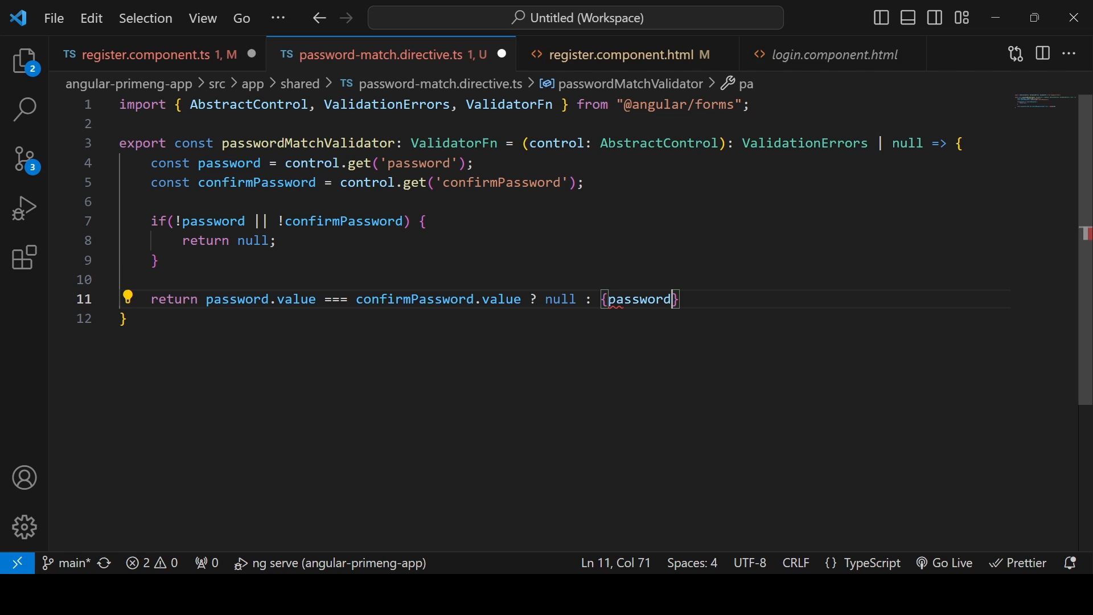
pyautogui.press('Backspace')
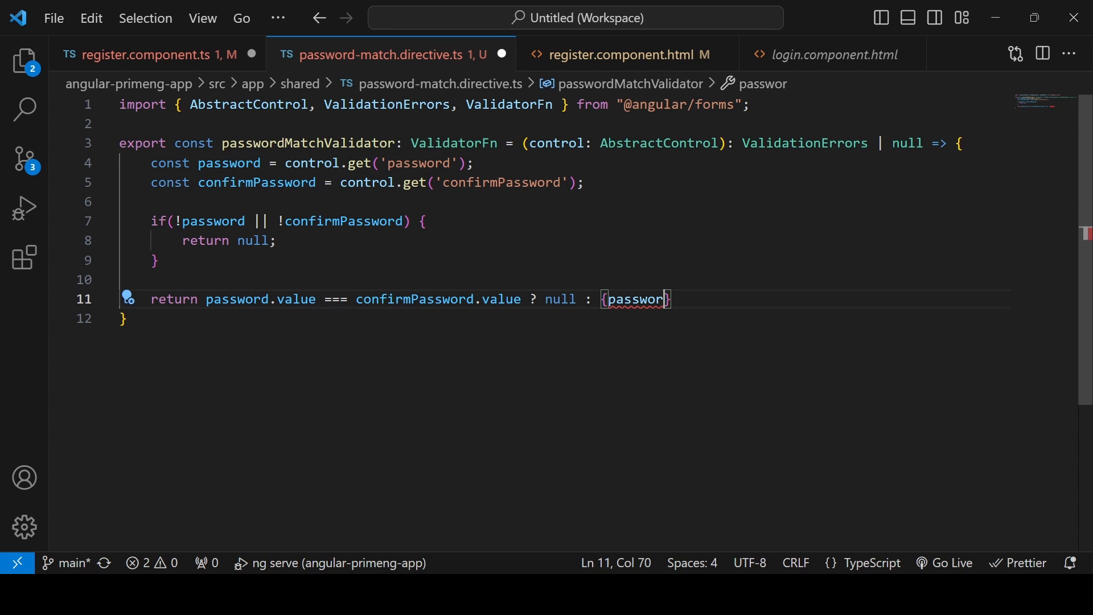
pyautogui.write('Misma')
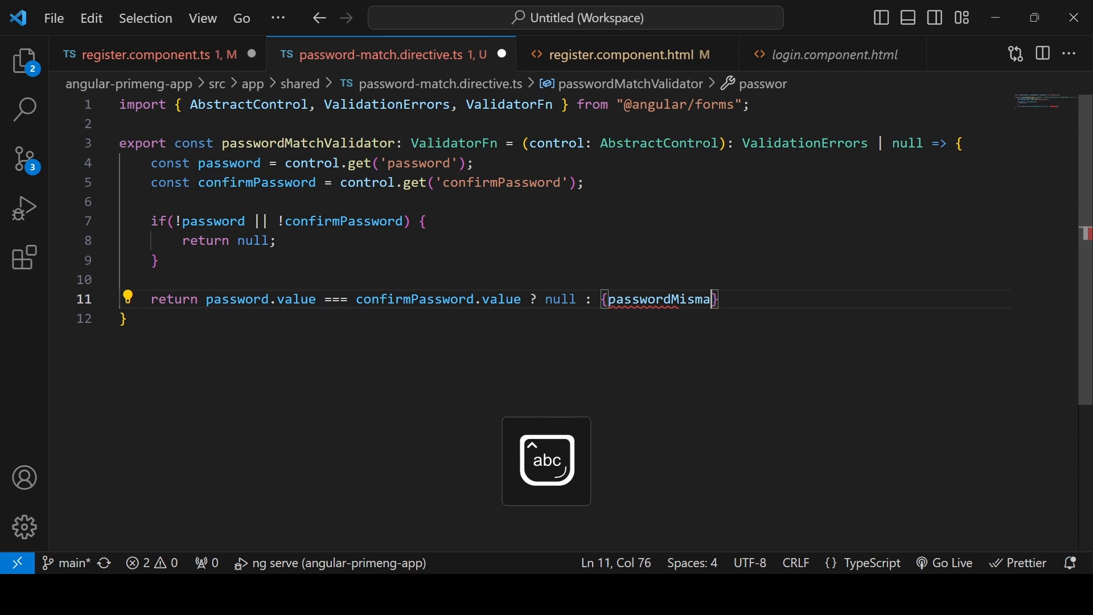
pyautogui.write('tch: t')
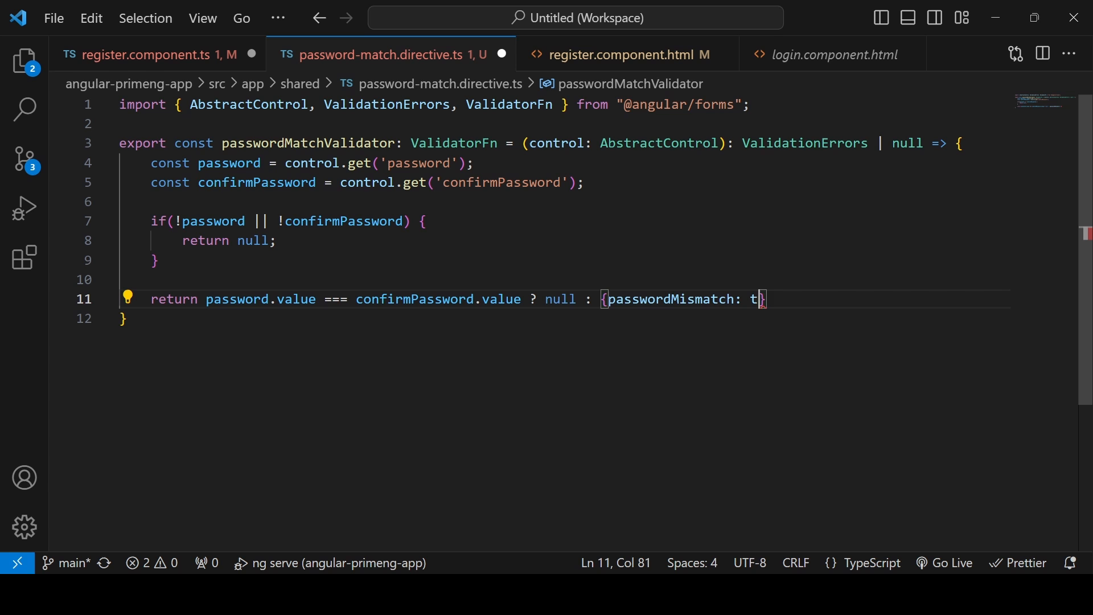
pyautogui.write('rue')
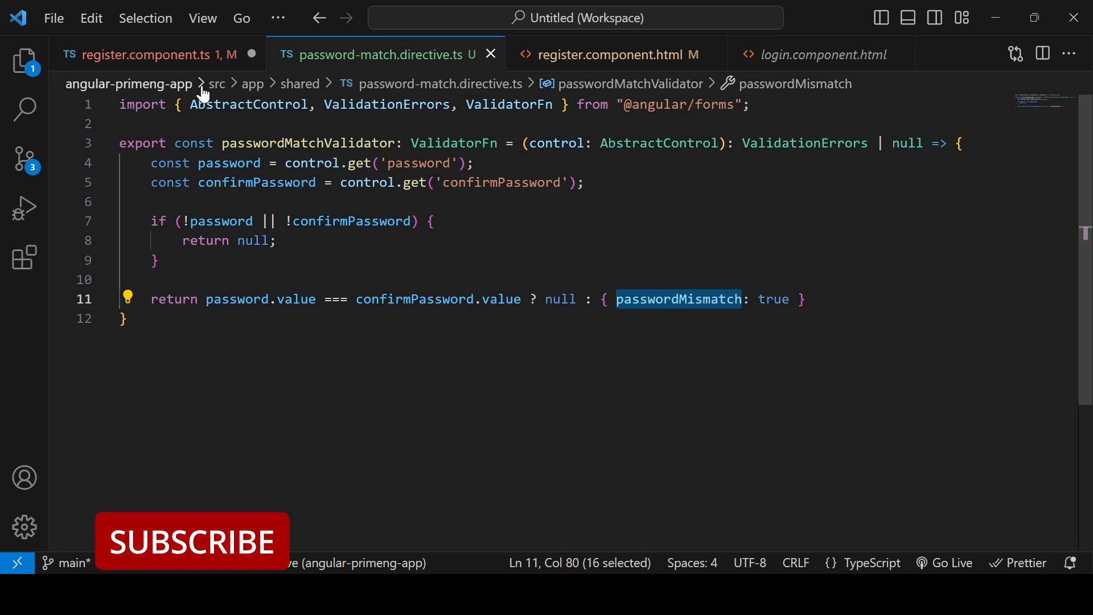
pyautogui.click(139, 54)
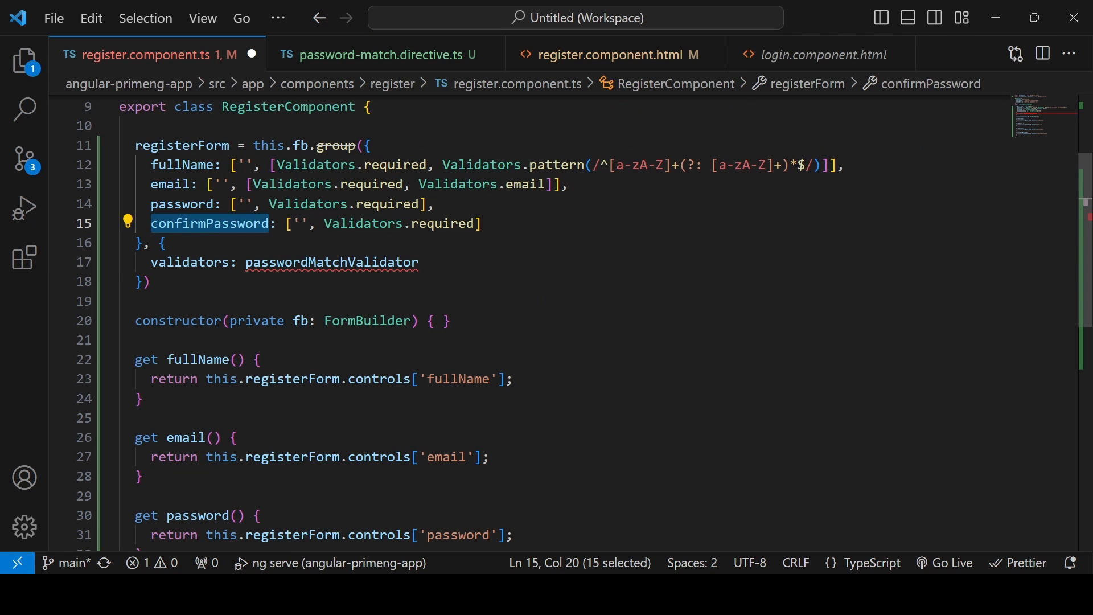
# - Import passwordMatchValidator from src/app/shared/password-match.directive using the Quick Fix
pyautogui.click(128, 261)
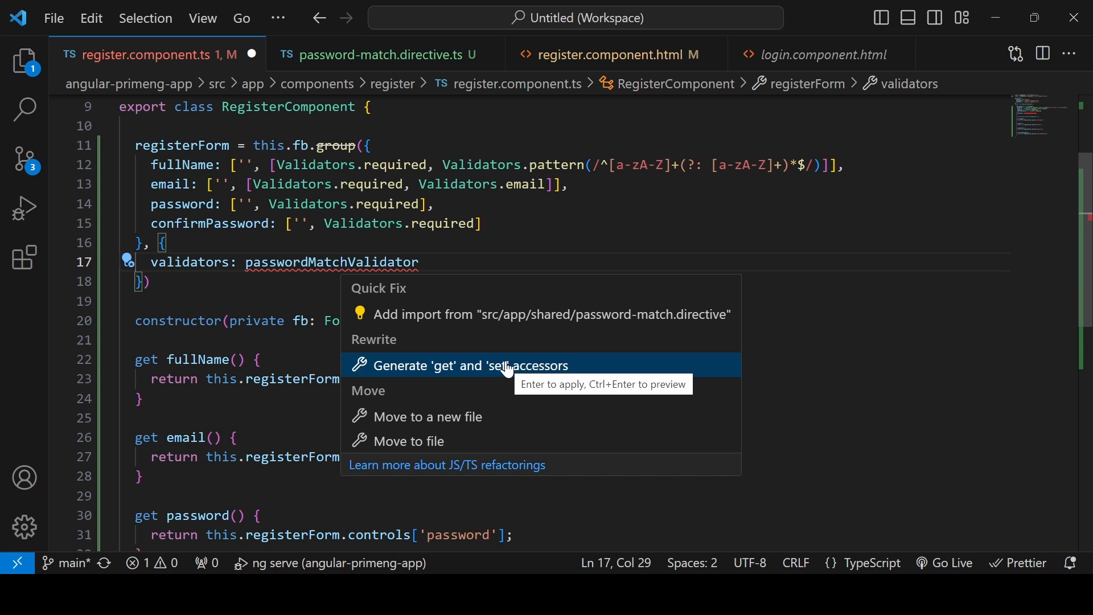
pyautogui.moveTo(496, 314)
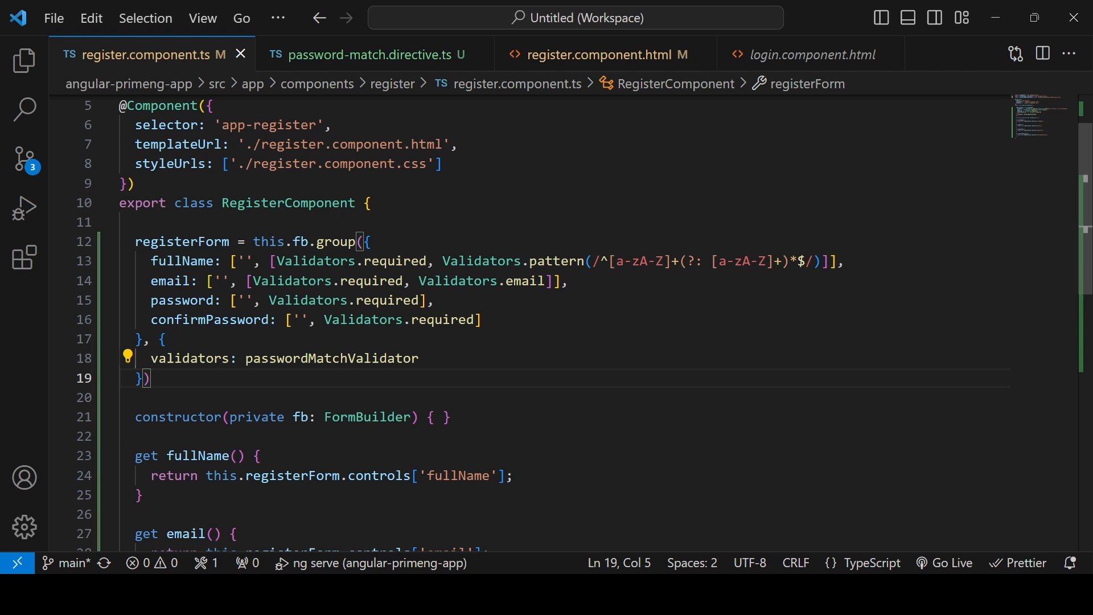
pyautogui.moveTo(332, 358)
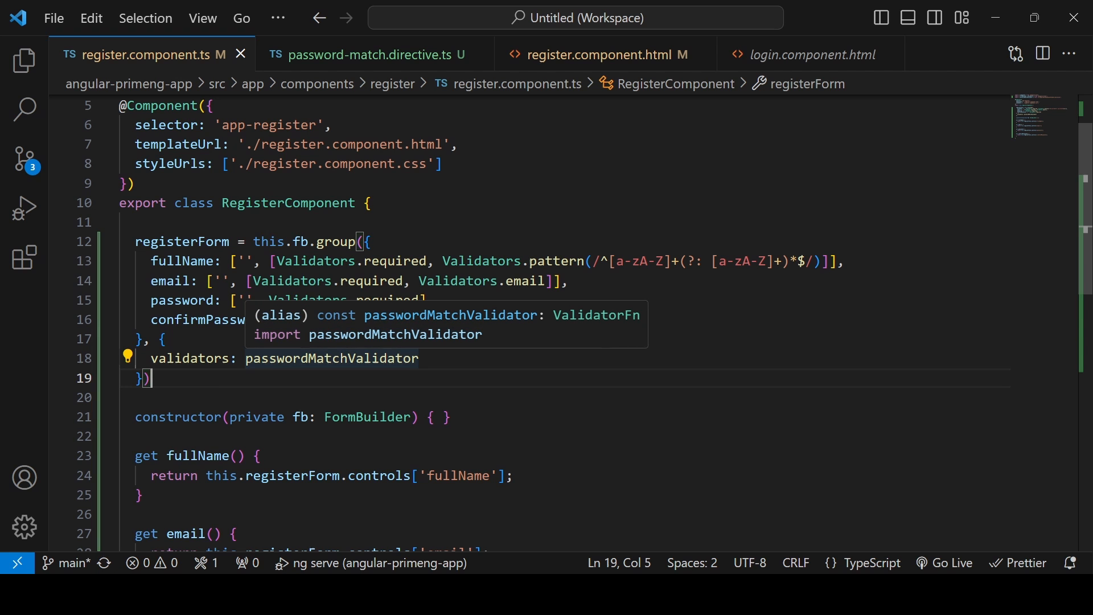
pyautogui.click(596, 54)
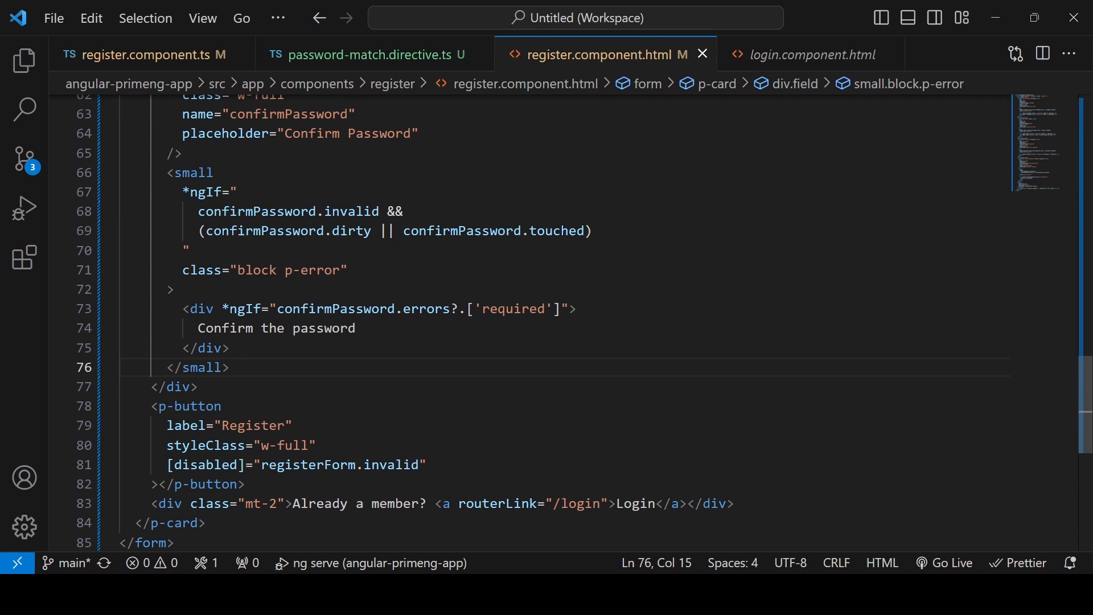
# - Add a 'Password should match' <small> shown on registerForm.errors?.['passwordMismatch'] with valid password fields
pyautogui.click(230, 367)
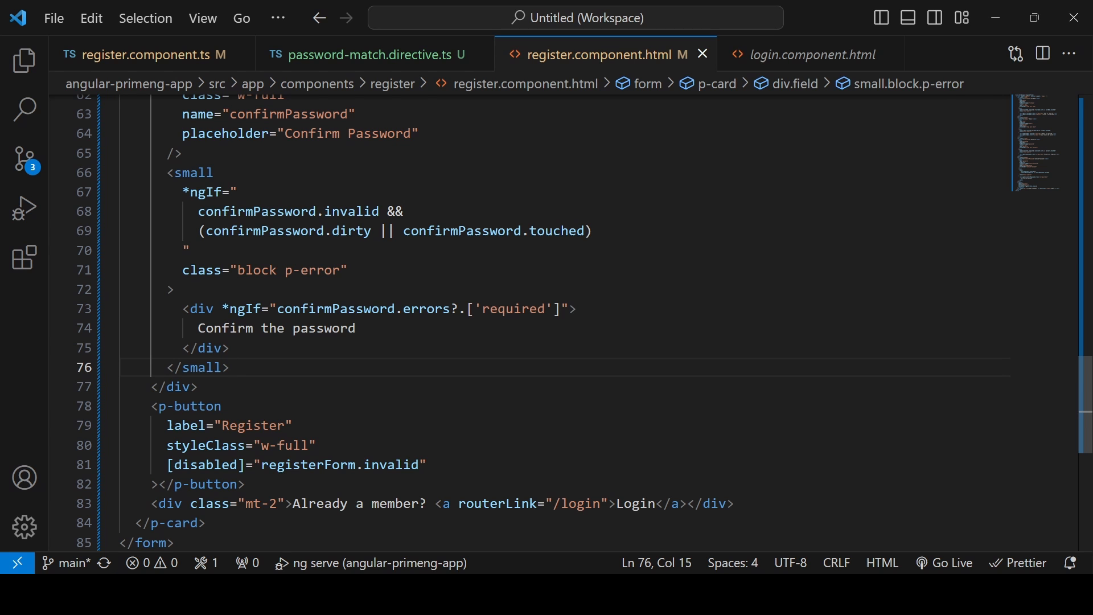
pyautogui.doubleClick(335, 308)
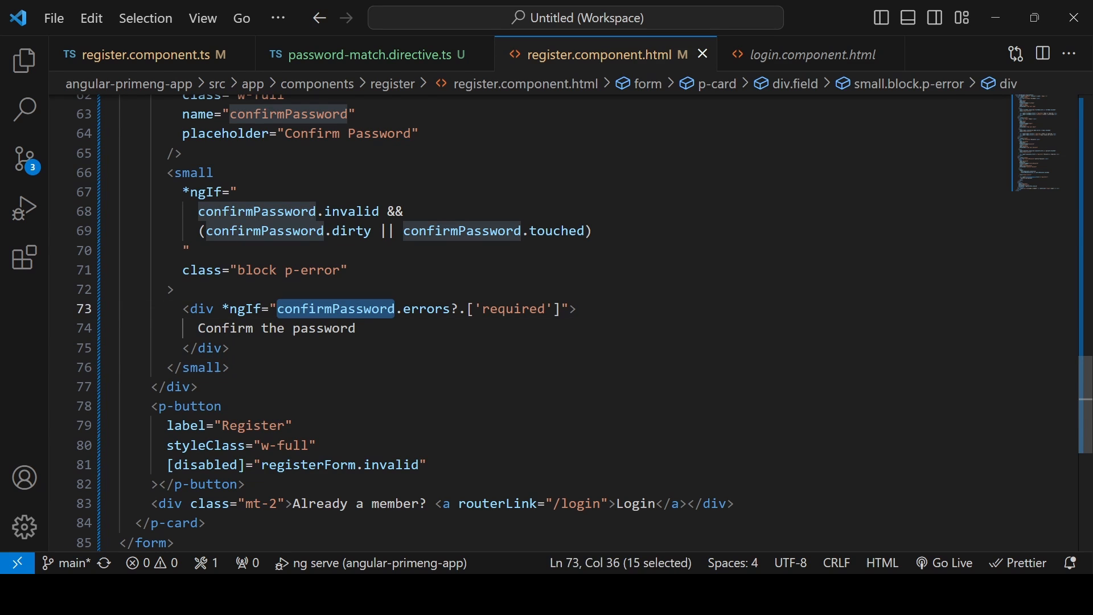
pyautogui.click(230, 367)
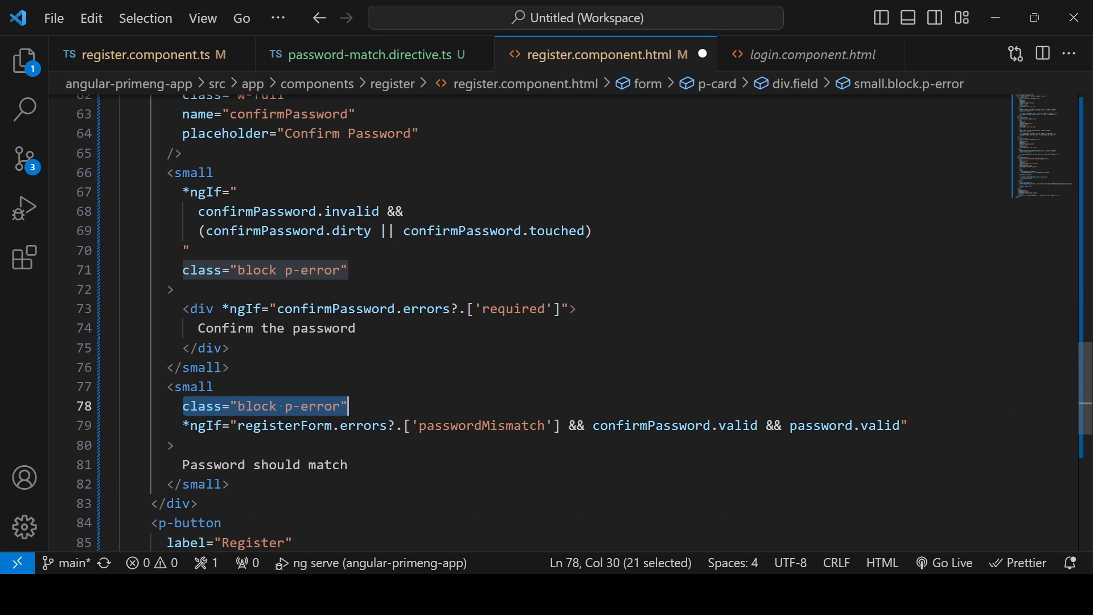
pyautogui.doubleClick(363, 425)
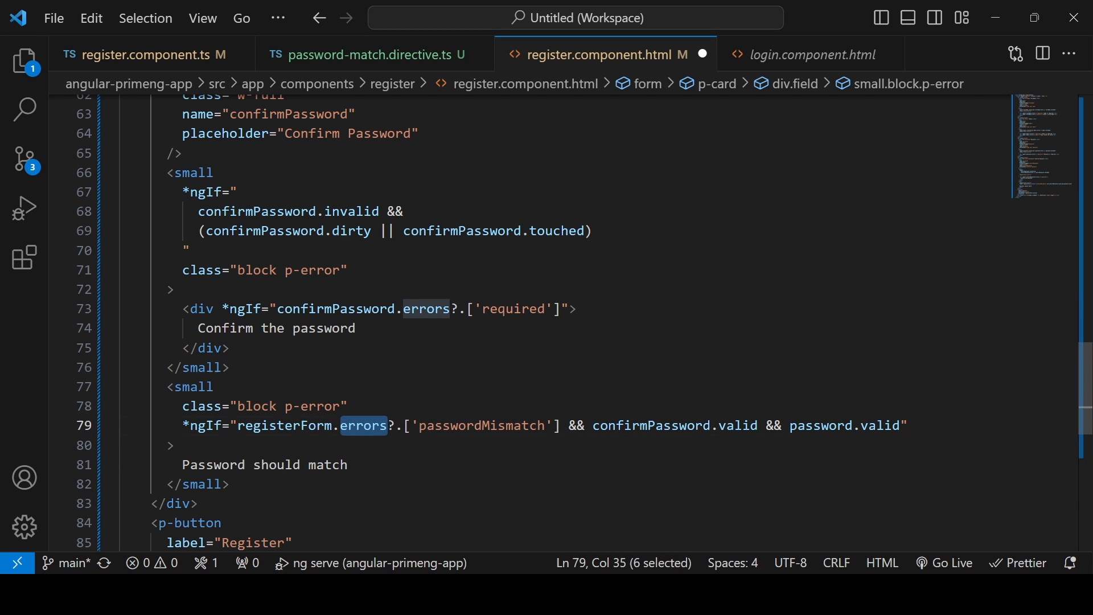
pyautogui.doubleClick(481, 425)
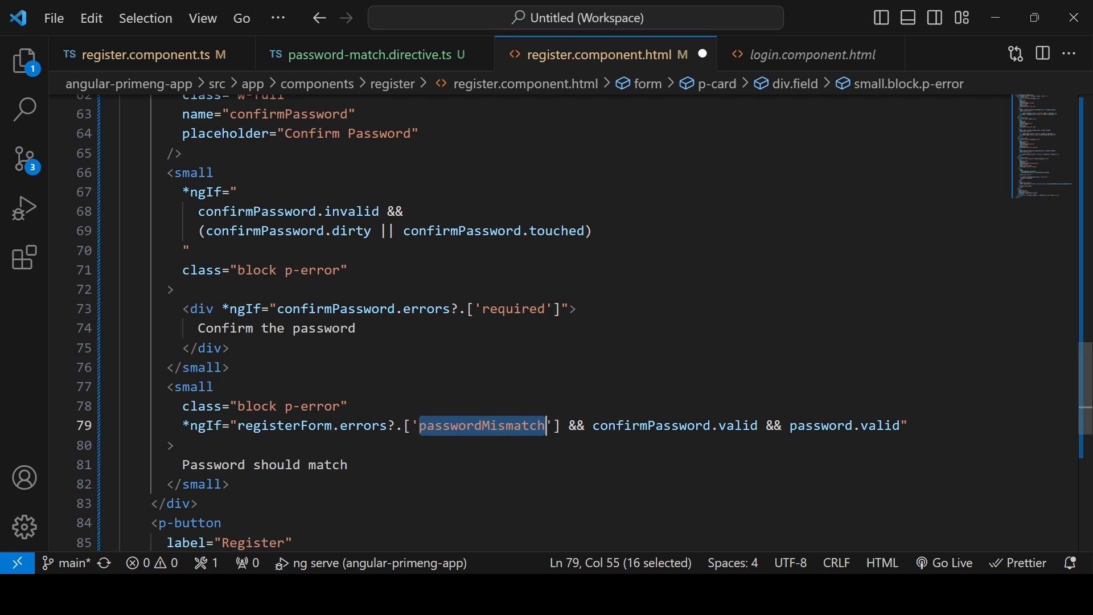
pyautogui.click(828, 425)
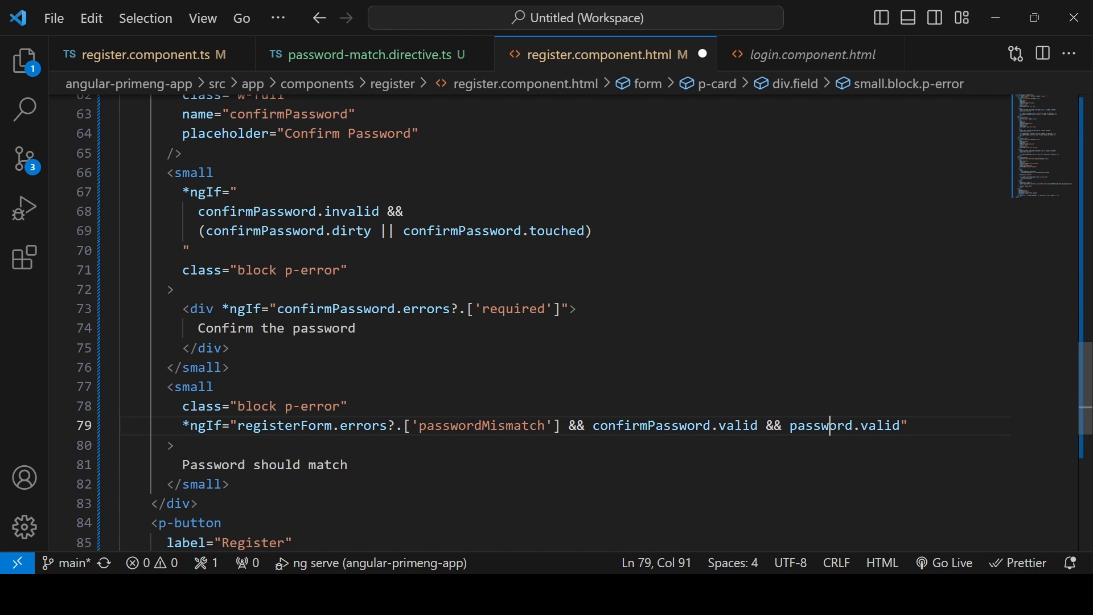
pyautogui.doubleClick(650, 425)
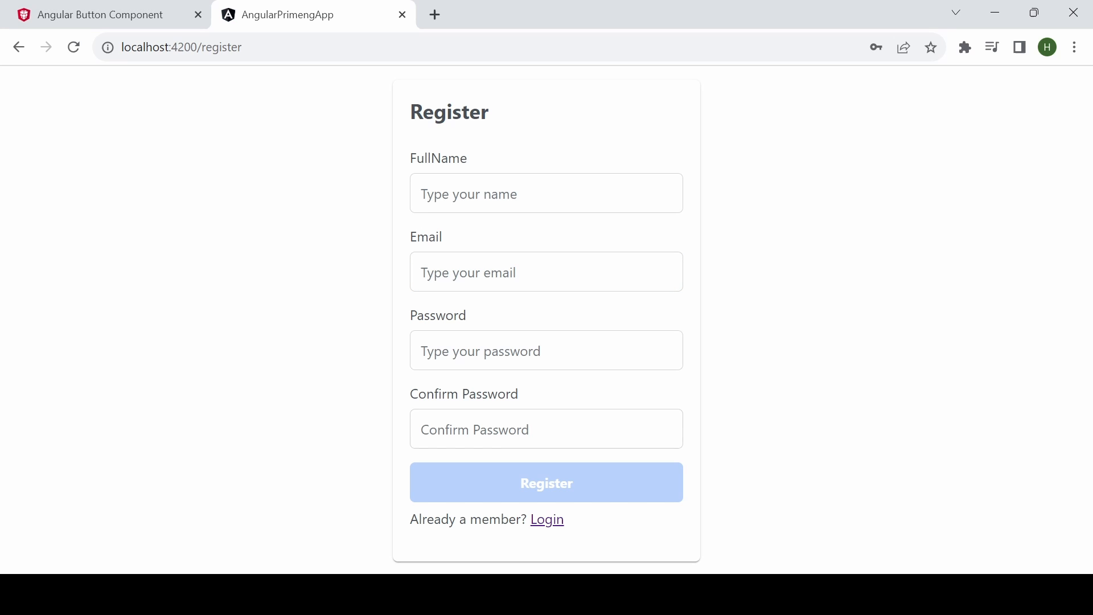
# - Enter differing passwords, fill name and email, then change the password to see the mismatch error
pyautogui.write('•')
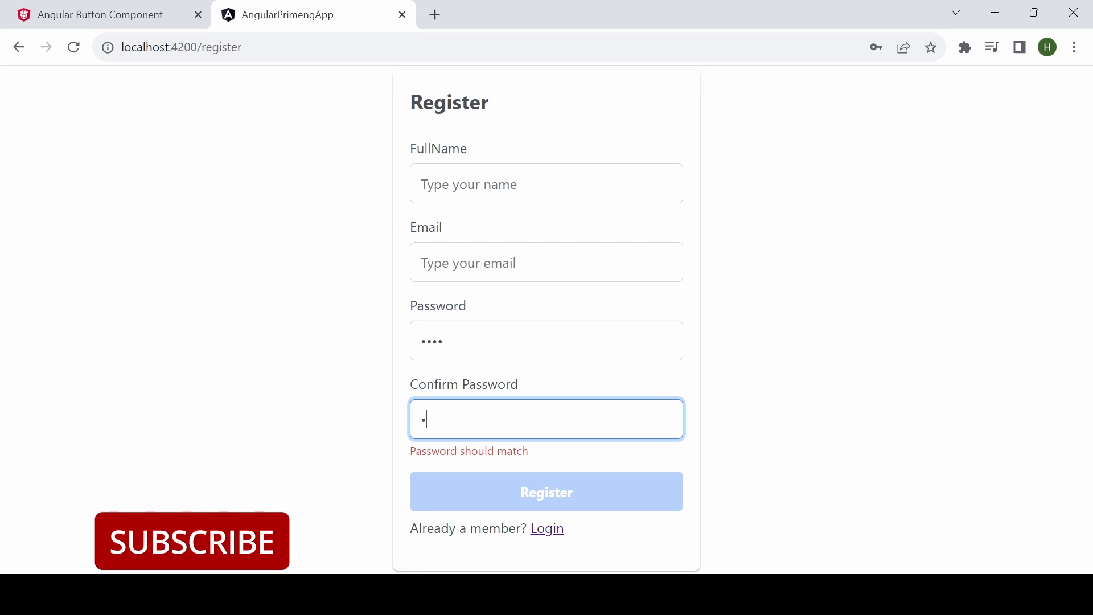
pyautogui.write('•')
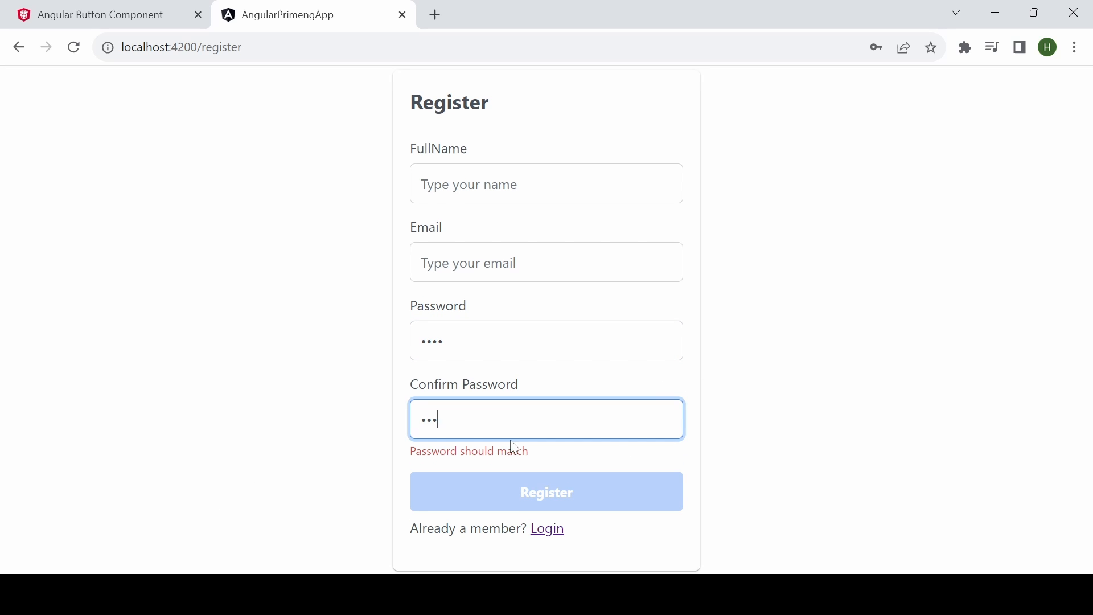
pyautogui.click(546, 340)
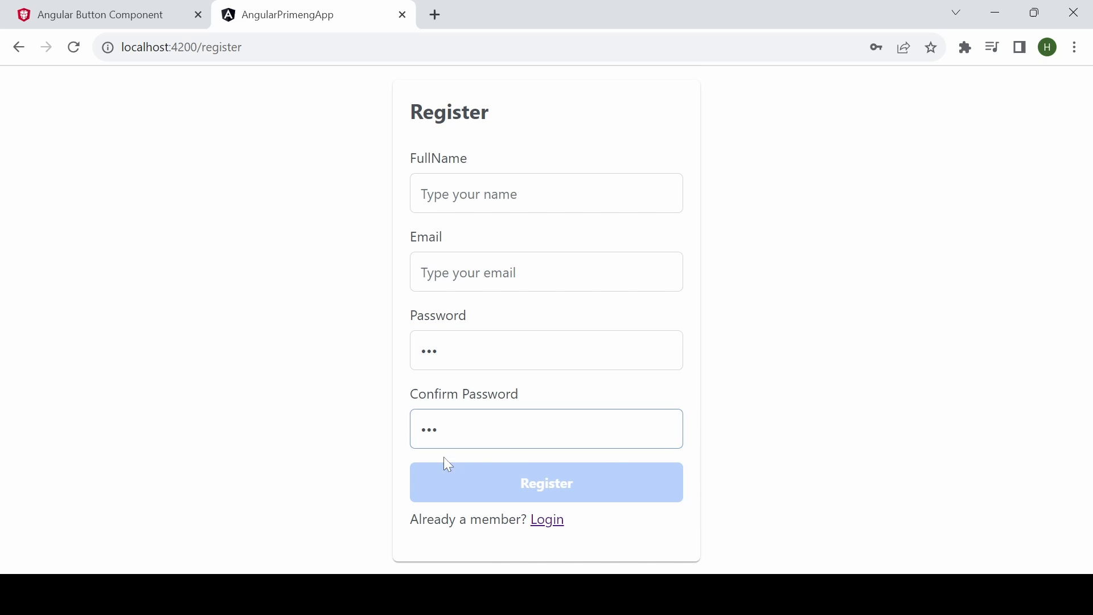
pyautogui.moveTo(671, 552)
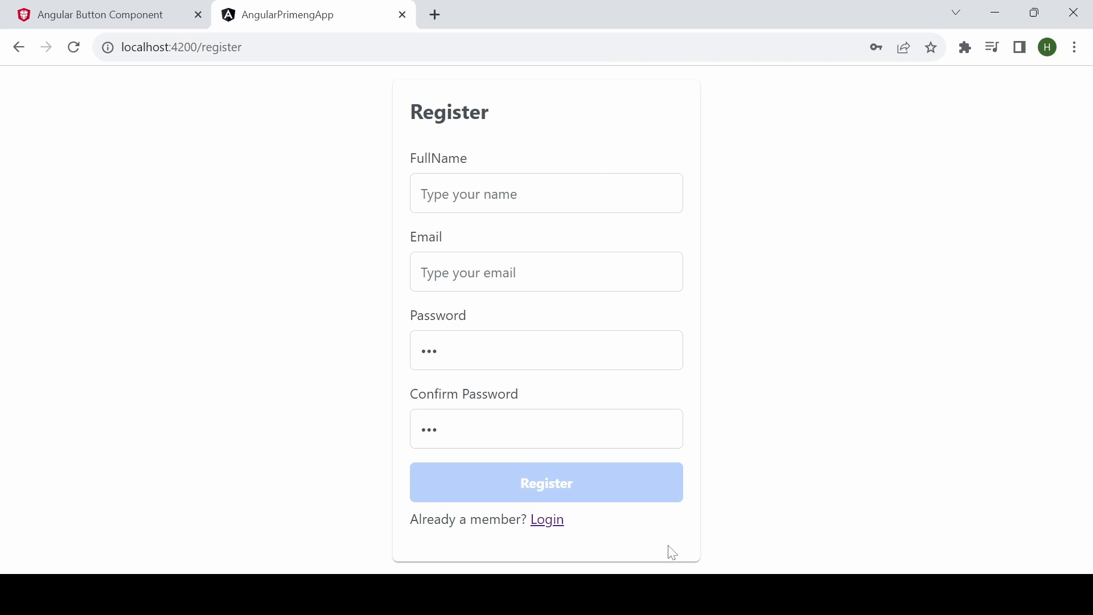
pyautogui.moveTo(810, 429)
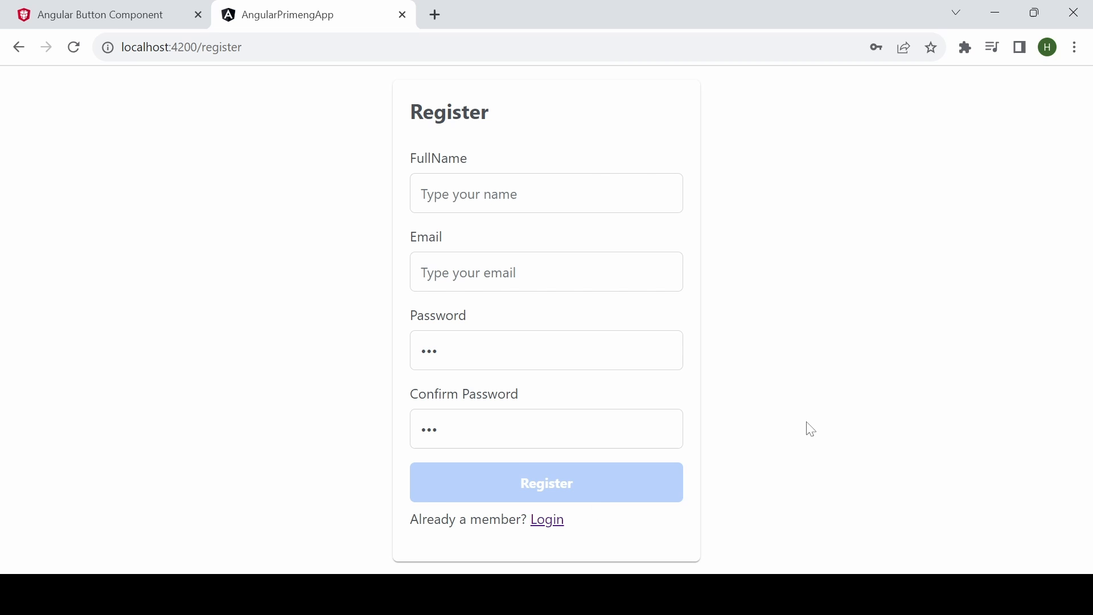
pyautogui.click(546, 193)
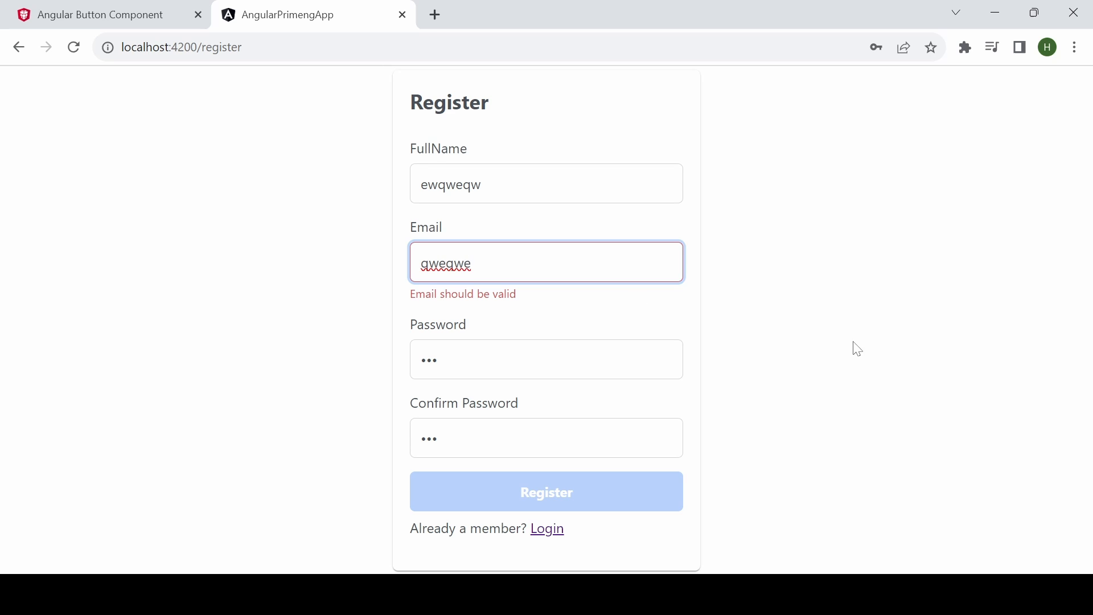
pyautogui.write('@dfdsf.sdf')
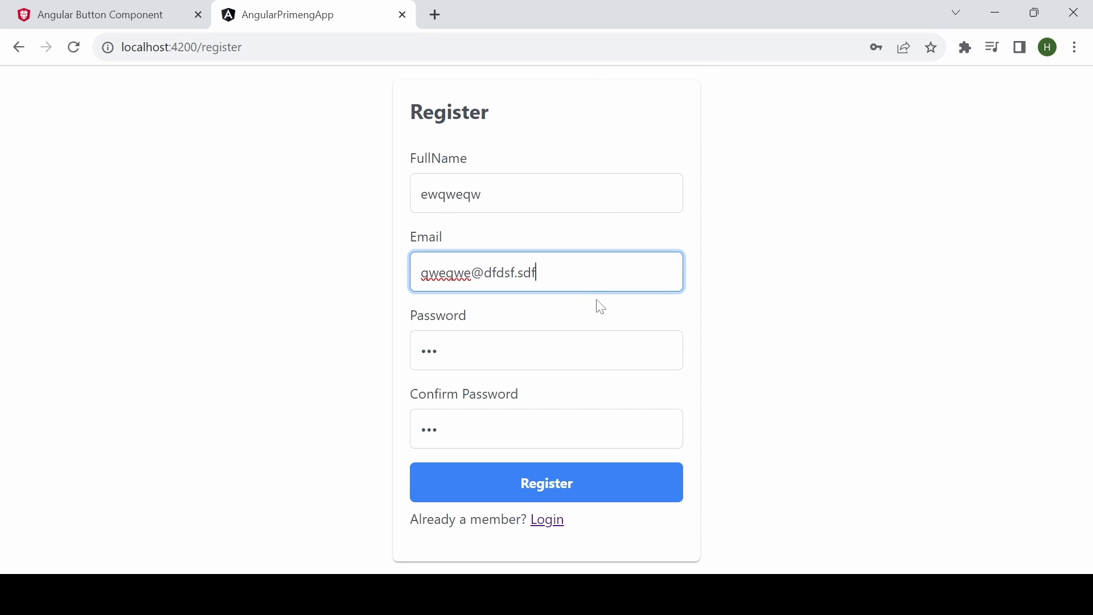
pyautogui.click(546, 341)
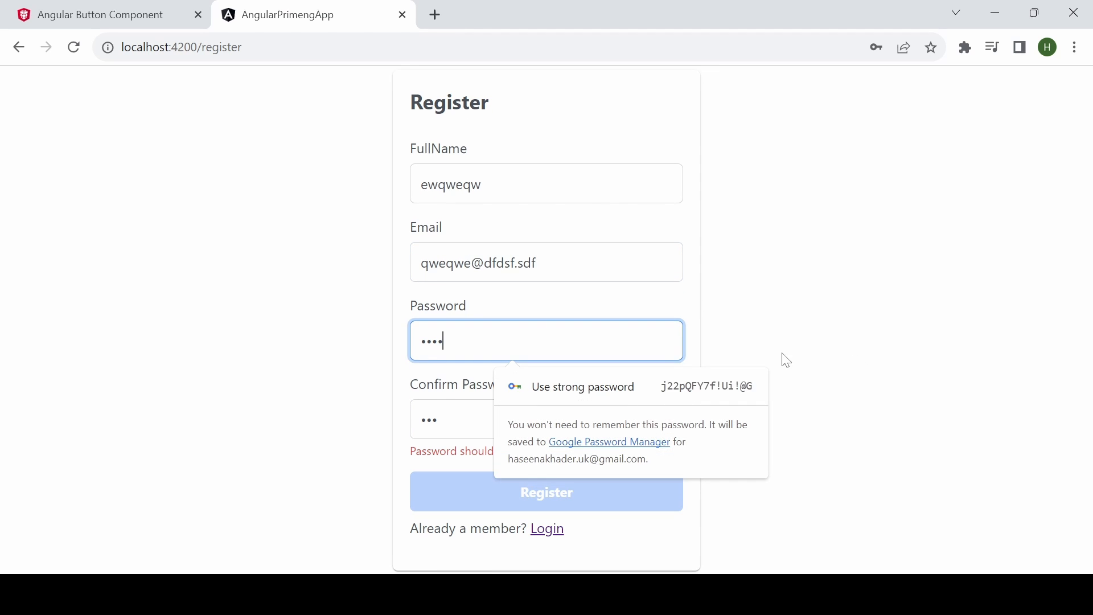